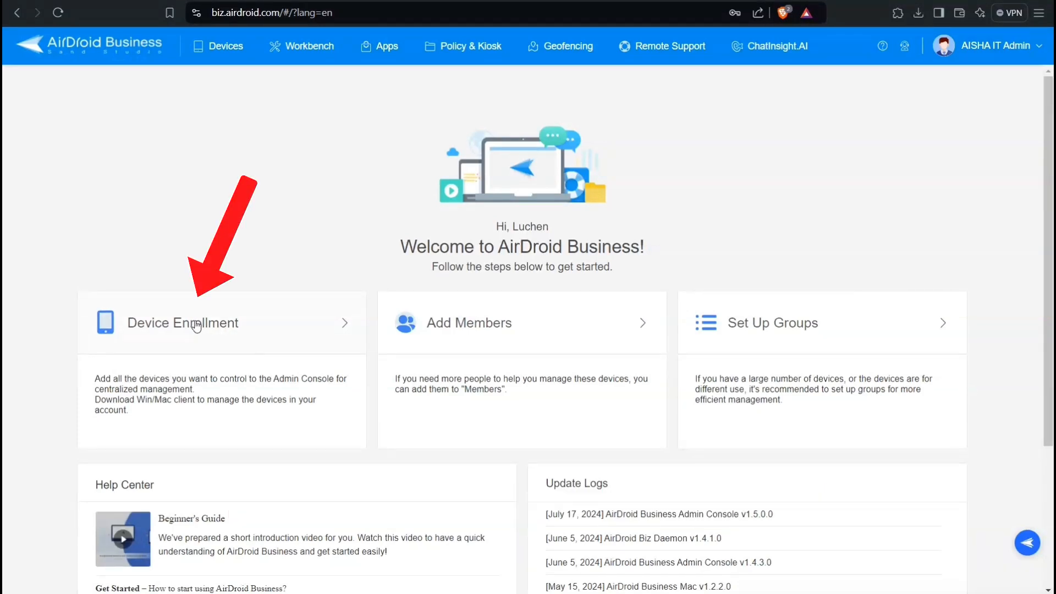
Begin enrolling a new device from the AirDroid Business welcome page
{"action": "left_click", "coordinate": [182, 323]}
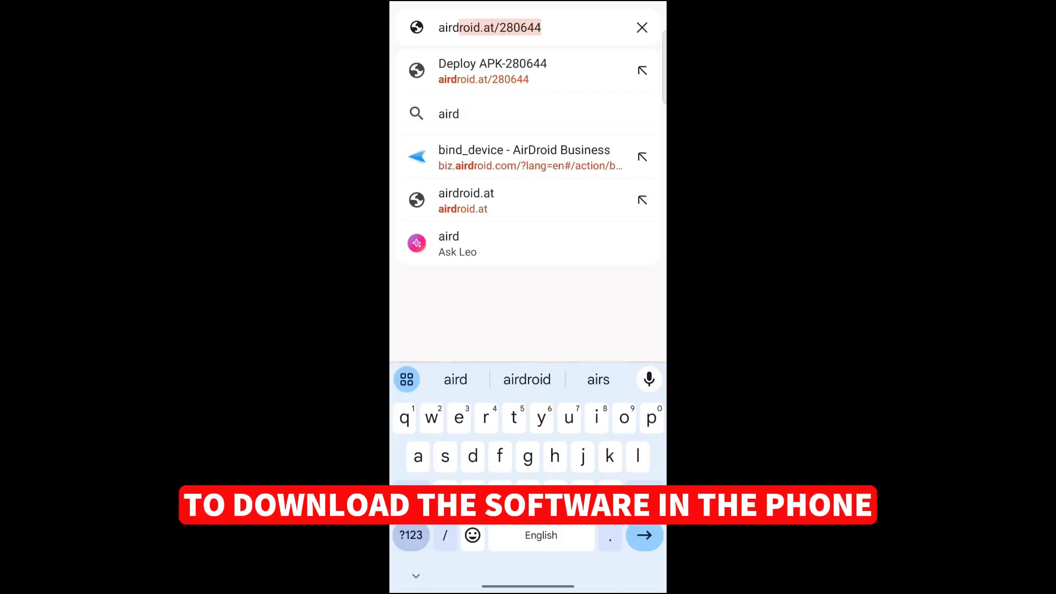
Load the airdroid.at Deploy APK page in Brave and download the enrollment app
{"action": "left_click", "coordinate": [492, 71]}
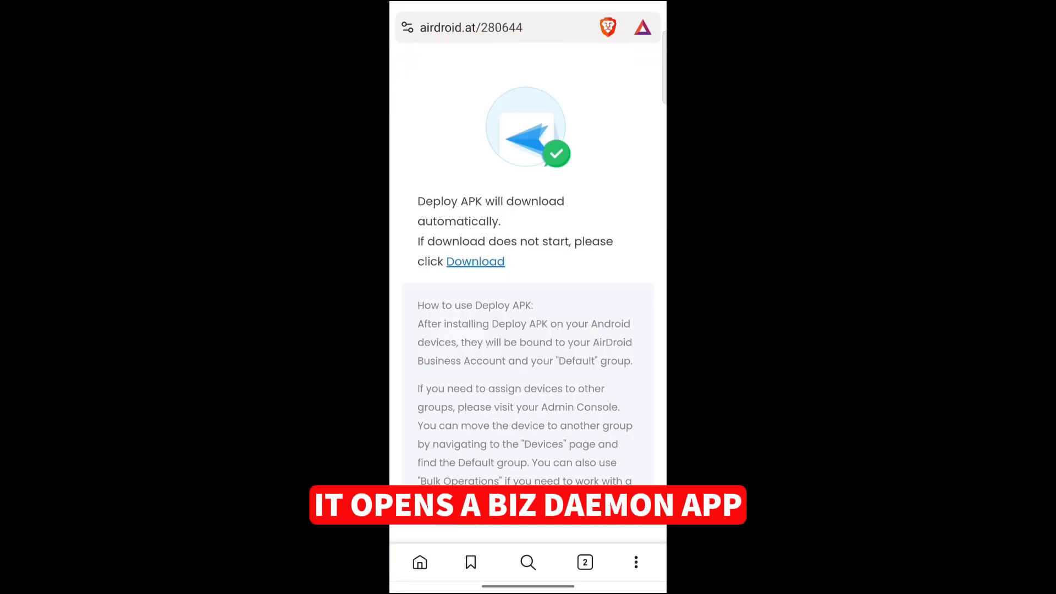
{"action": "left_click", "coordinate": [474, 261]}
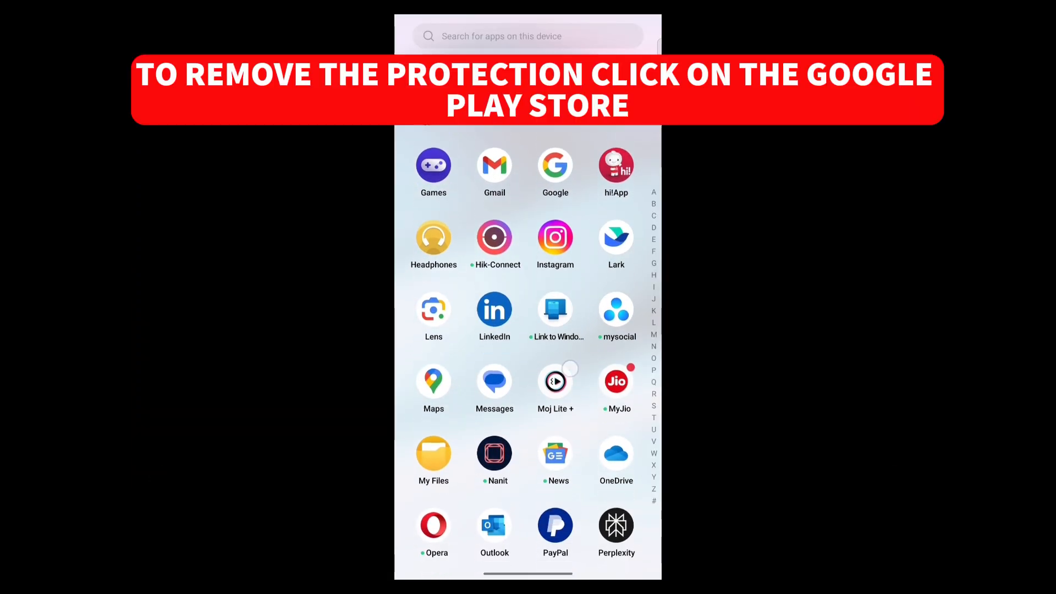
Switch off Play Protect app scanning and improve harmful app detection in Play Store
{"action": "scroll", "scroll_direction": "down", "scroll_amount": 3}
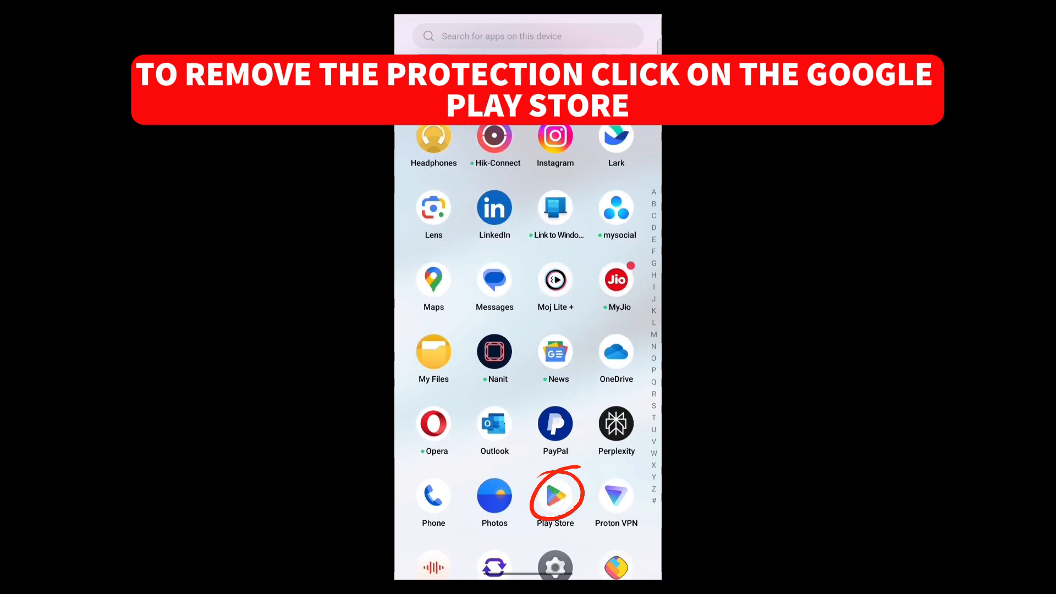
{"action": "left_click", "coordinate": [555, 492]}
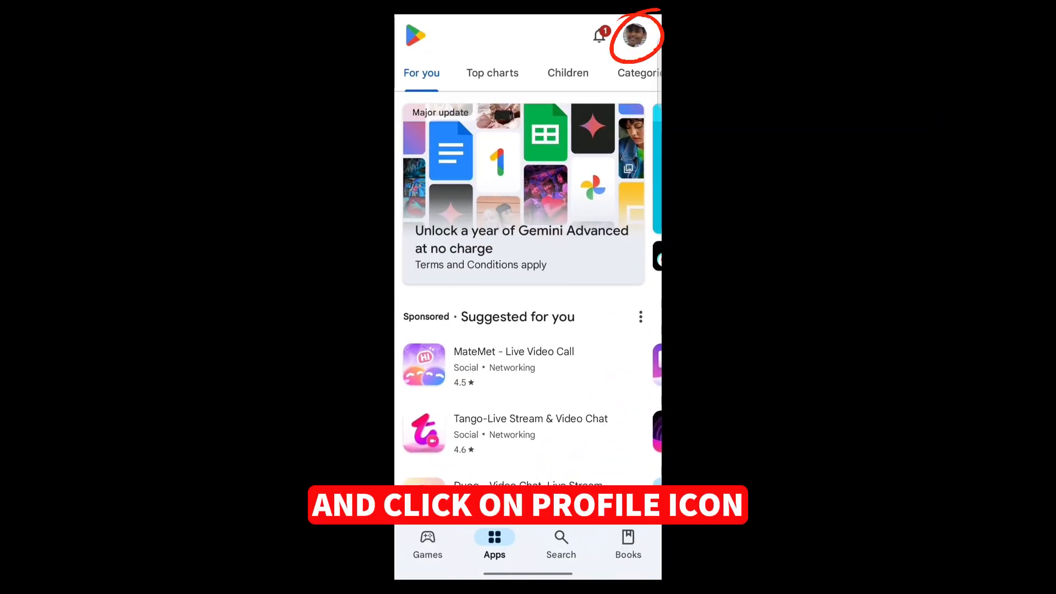
{"action": "left_click", "coordinate": [633, 35]}
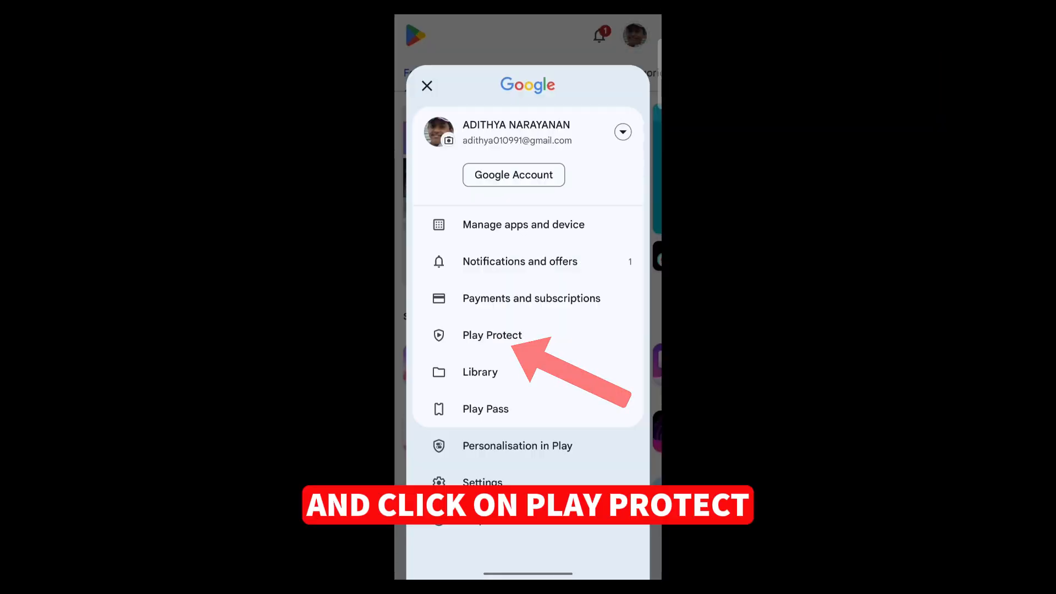
{"action": "left_click", "coordinate": [491, 335]}
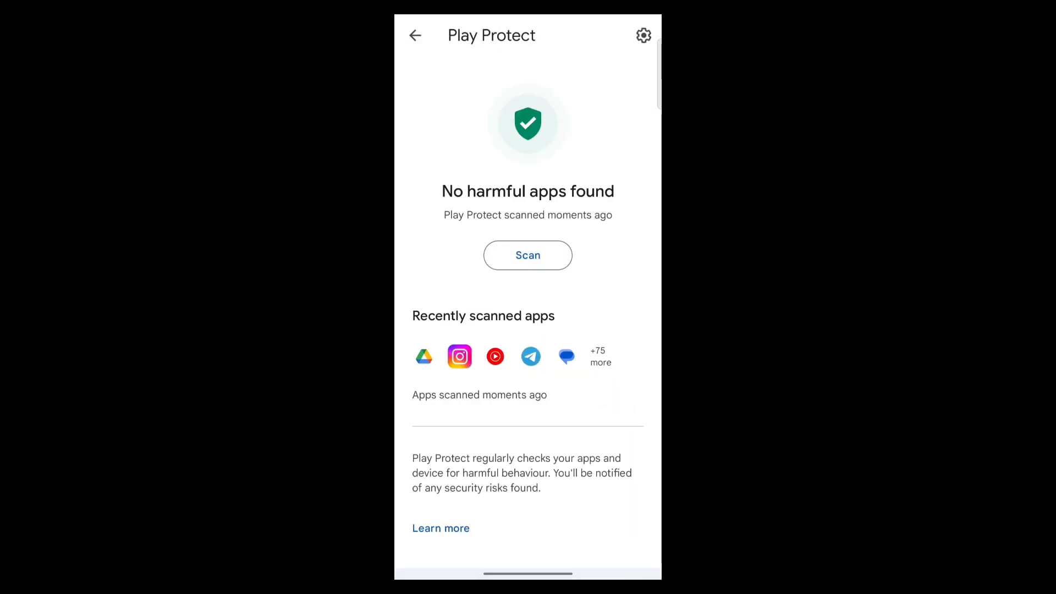
{"action": "left_click", "coordinate": [643, 35]}
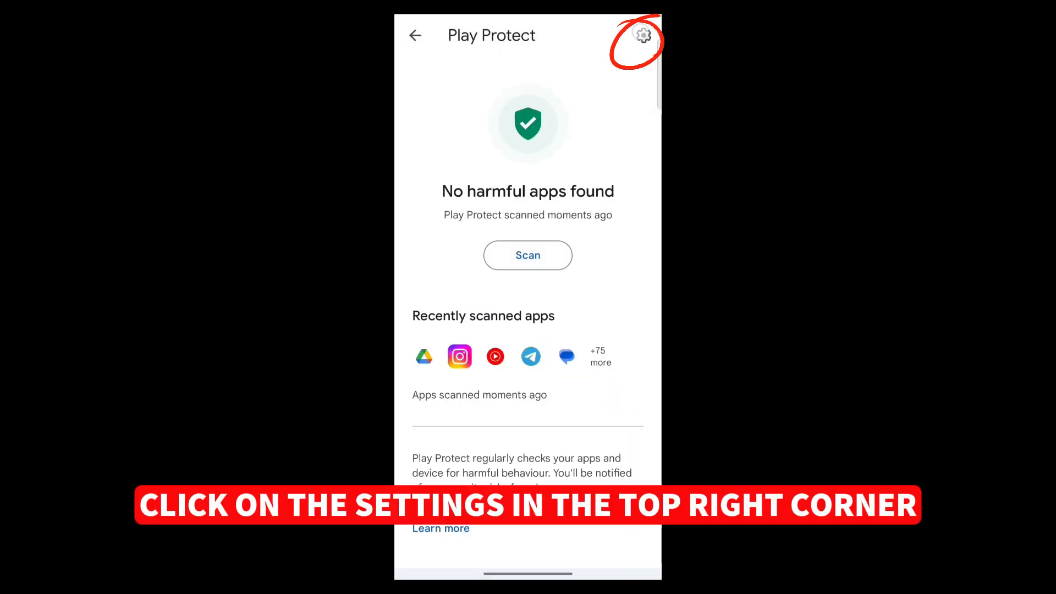
{"action": "left_click", "coordinate": [643, 36]}
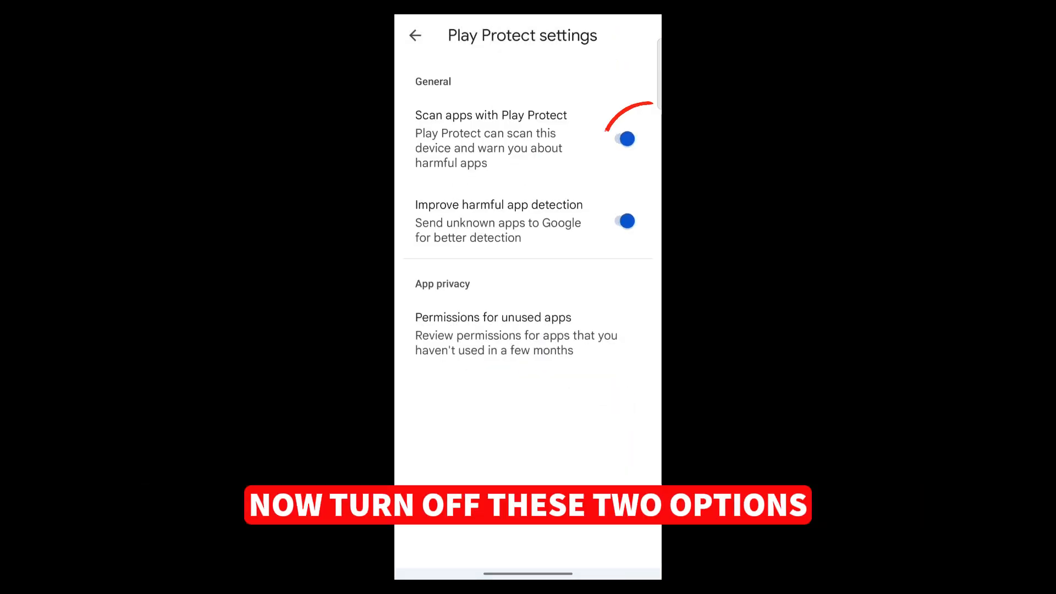
{"action": "left_click", "coordinate": [624, 139]}
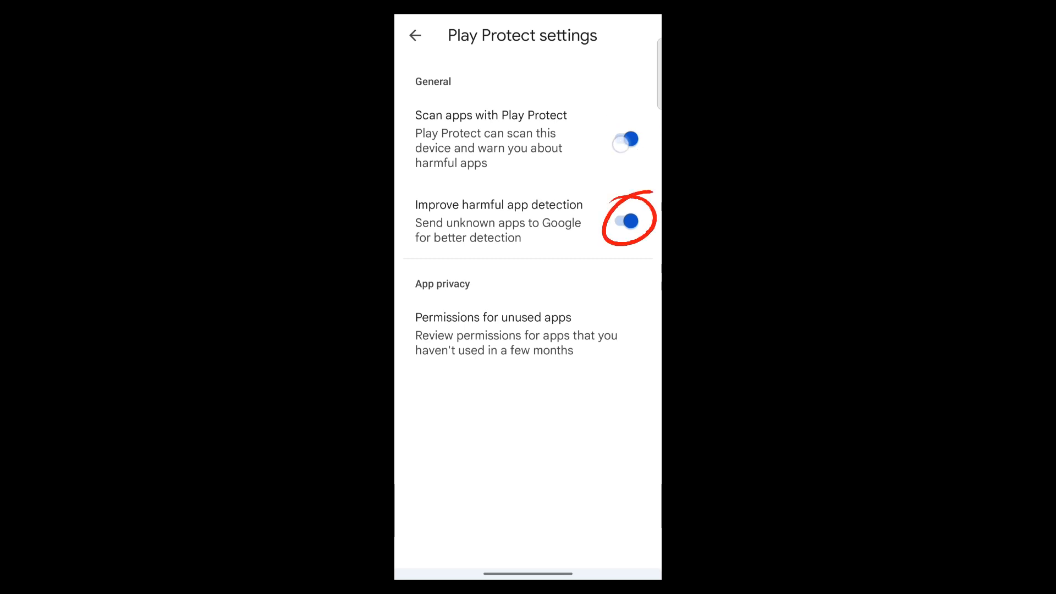
{"action": "left_click", "coordinate": [624, 139]}
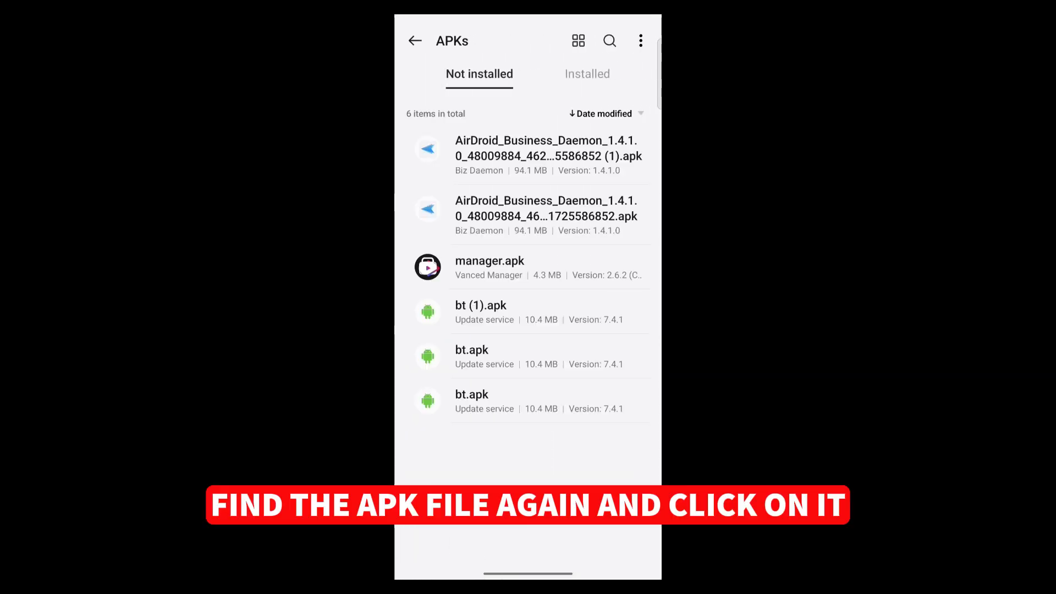
Install and launch Biz Daemon, enroll in Default Group, and name the device Computer Geeks
{"action": "left_click", "coordinate": [489, 261]}
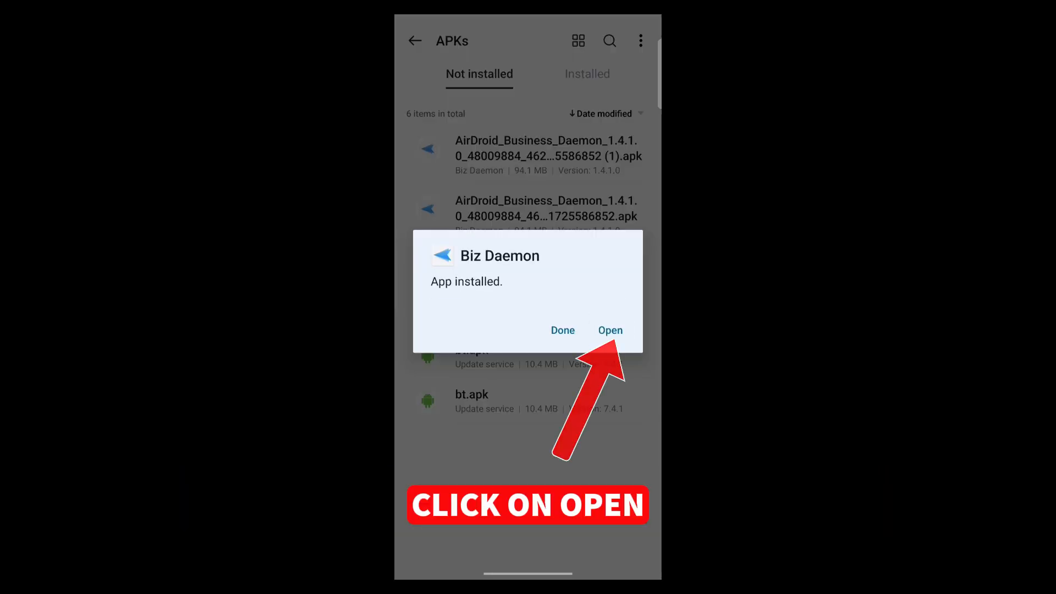
{"action": "left_click", "coordinate": [609, 330]}
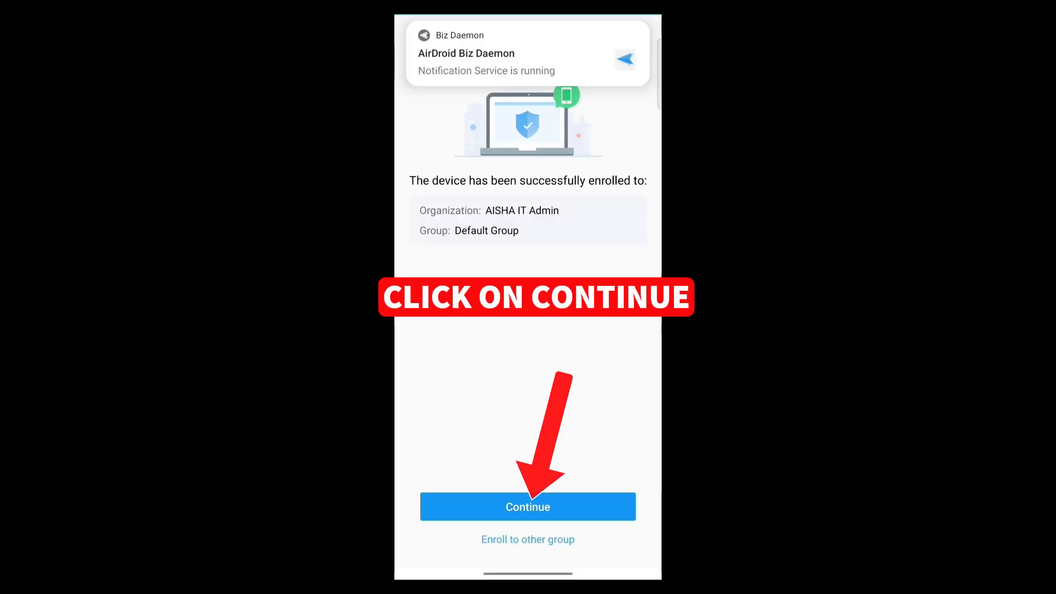
{"action": "left_click", "coordinate": [527, 507]}
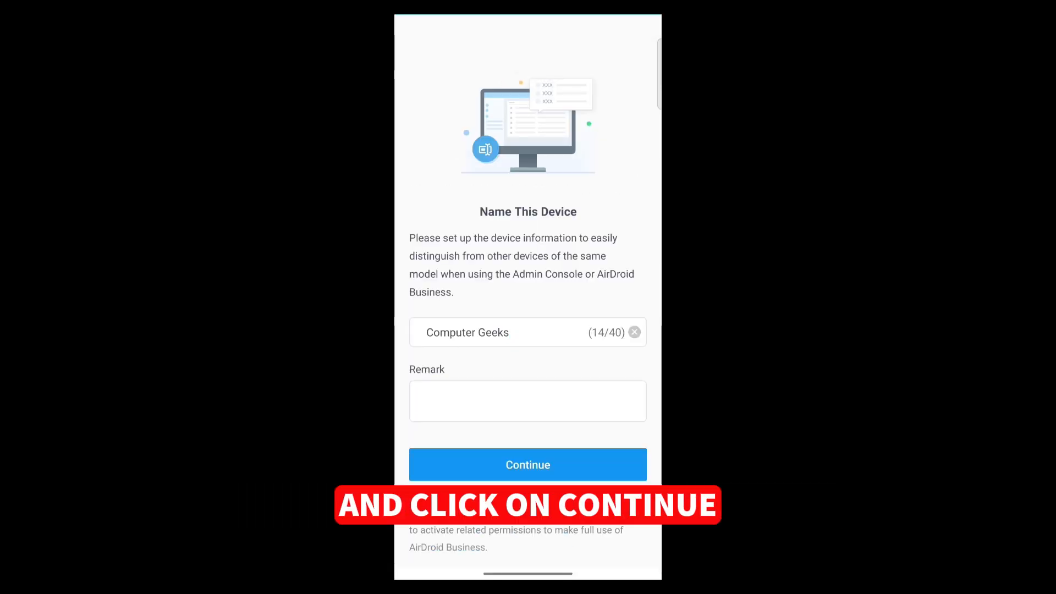
{"action": "left_click", "coordinate": [528, 464]}
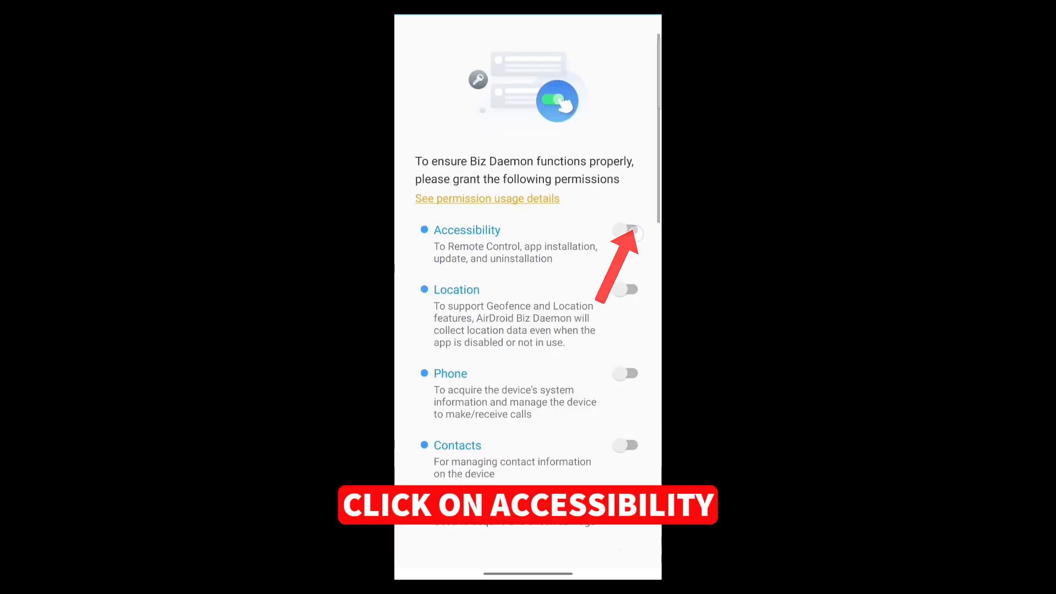
Attempt to enable the Biz Daemon accessibility service and dismiss the restricted-setting notice
{"action": "left_click", "coordinate": [624, 234]}
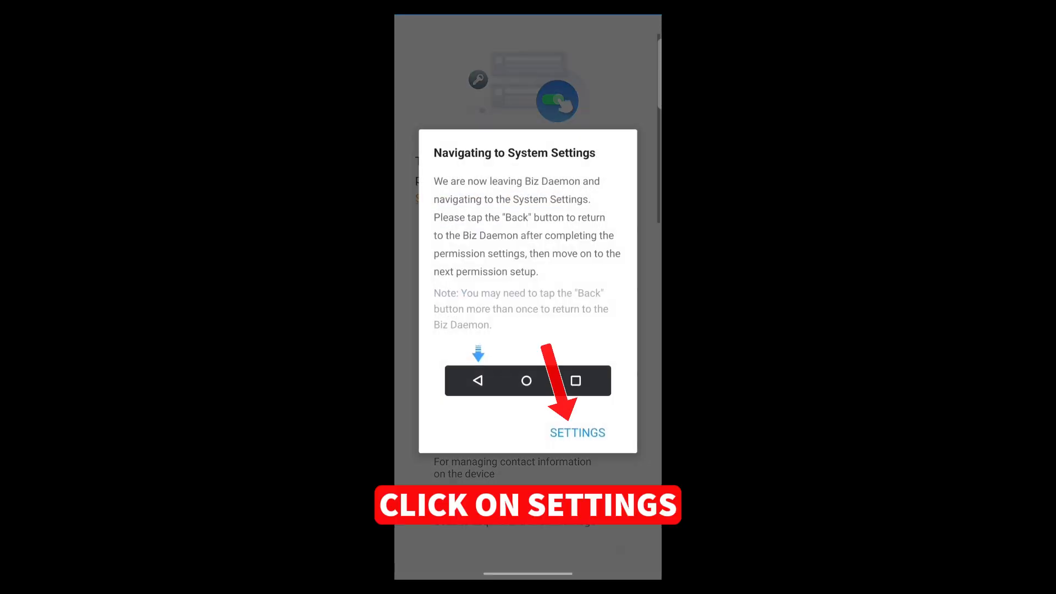
{"action": "left_click", "coordinate": [577, 433]}
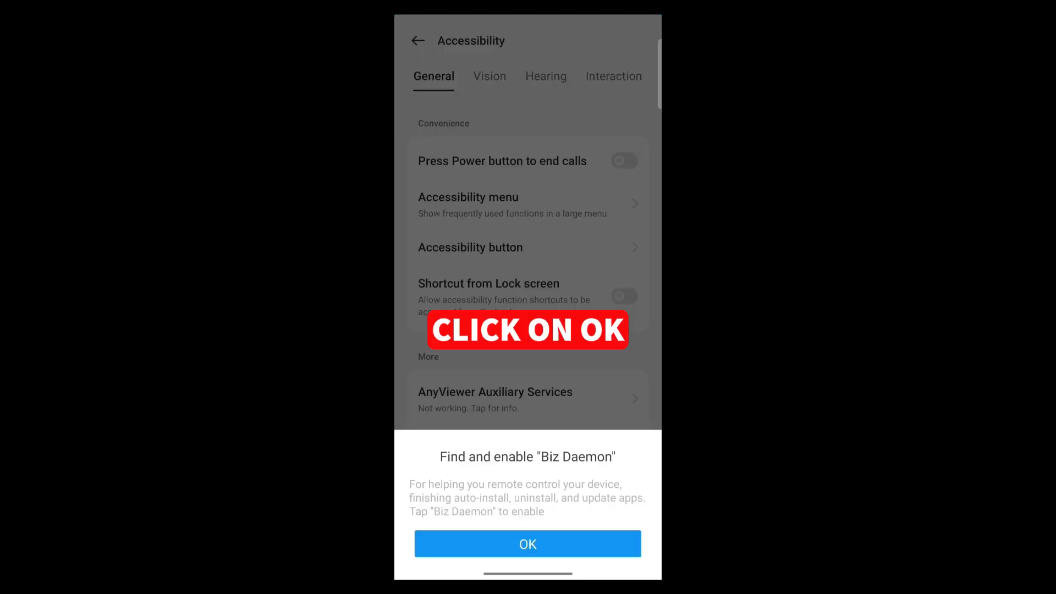
{"action": "left_click", "coordinate": [527, 543]}
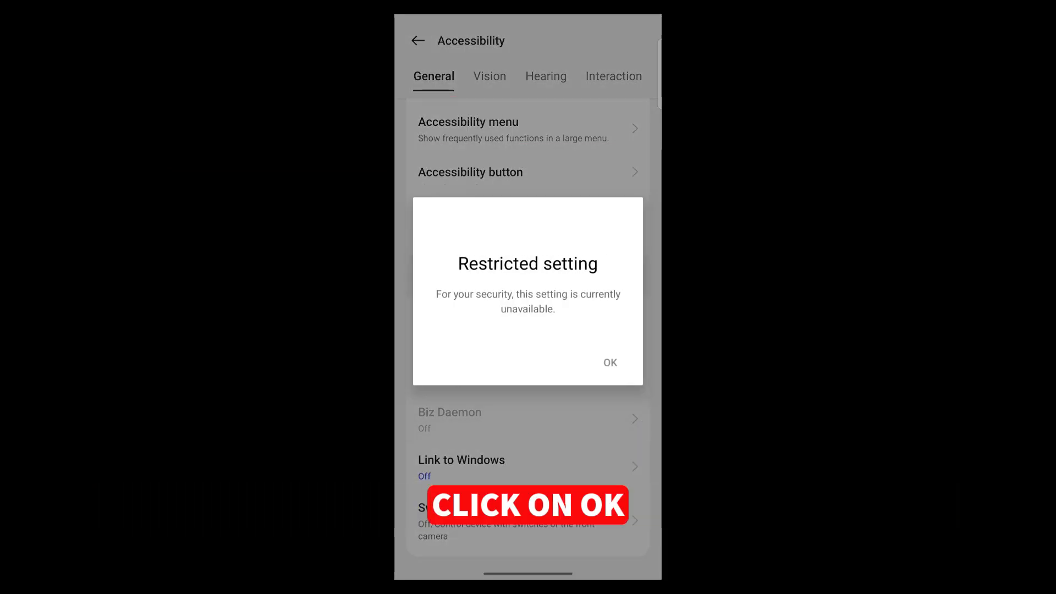
{"action": "left_click", "coordinate": [609, 362]}
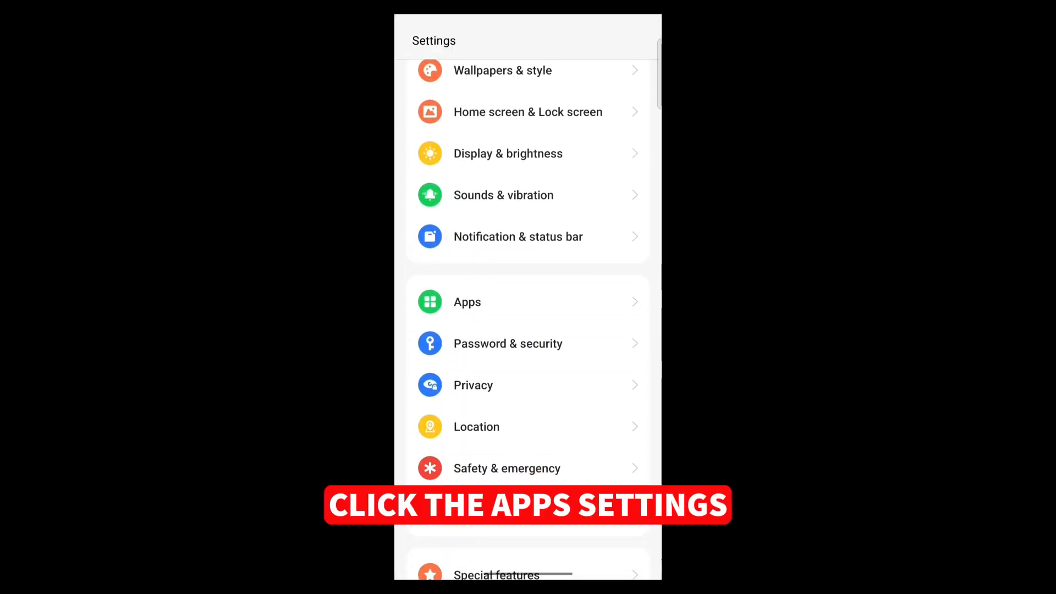
Enable Allow restricted settings in Biz Daemon's app info under App management
{"action": "left_click", "coordinate": [467, 302]}
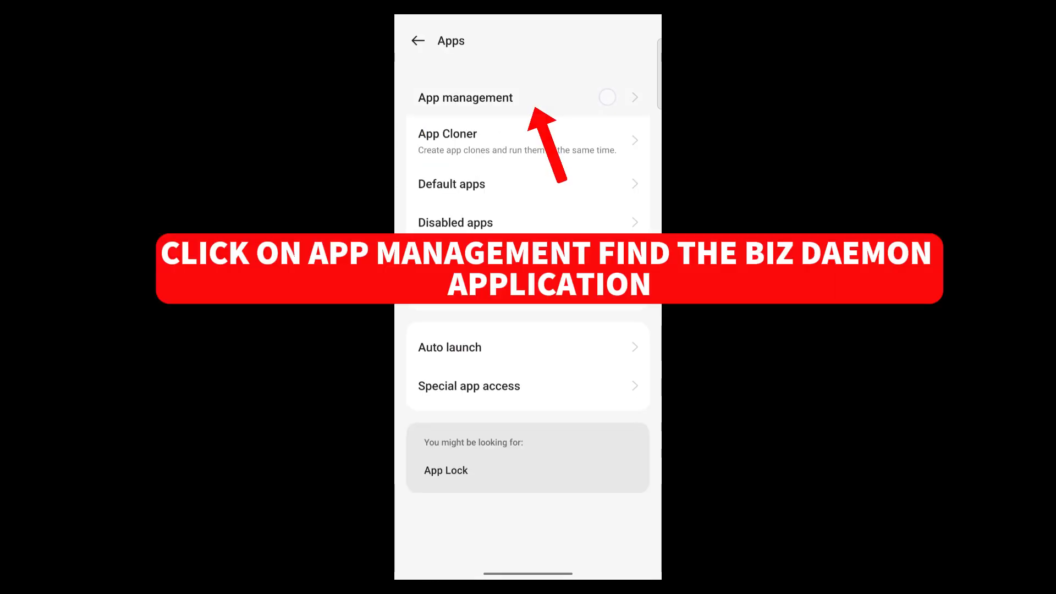
{"action": "left_click", "coordinate": [465, 97]}
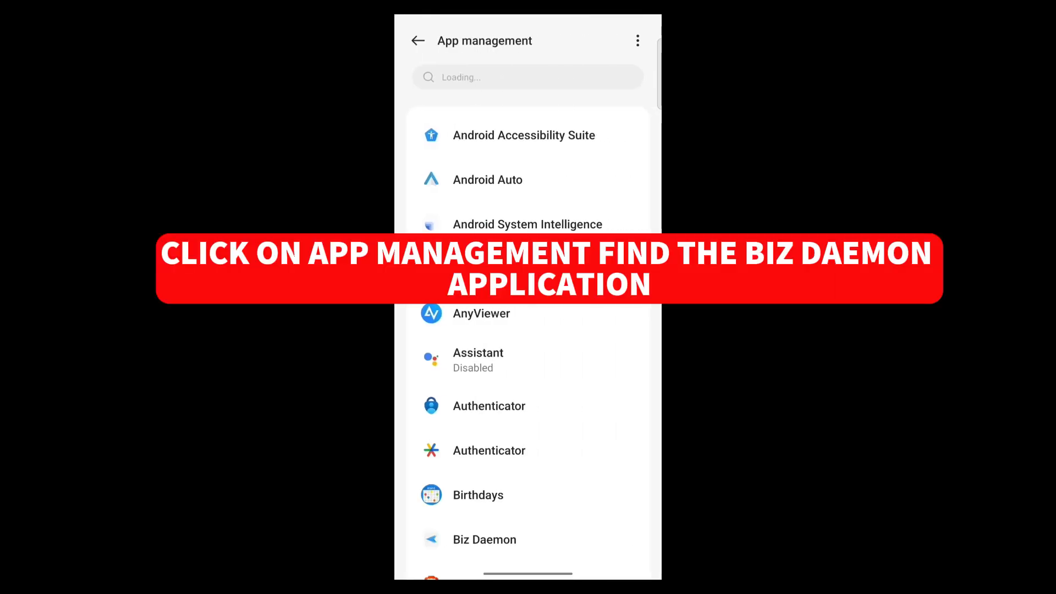
{"action": "left_click", "coordinate": [483, 539]}
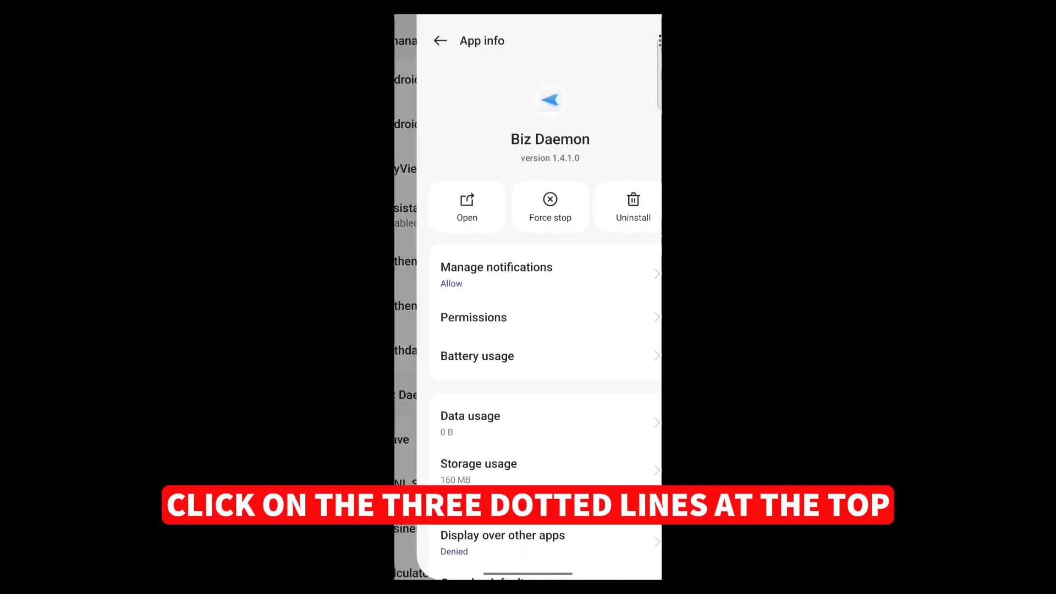
{"action": "left_click", "coordinate": [637, 40]}
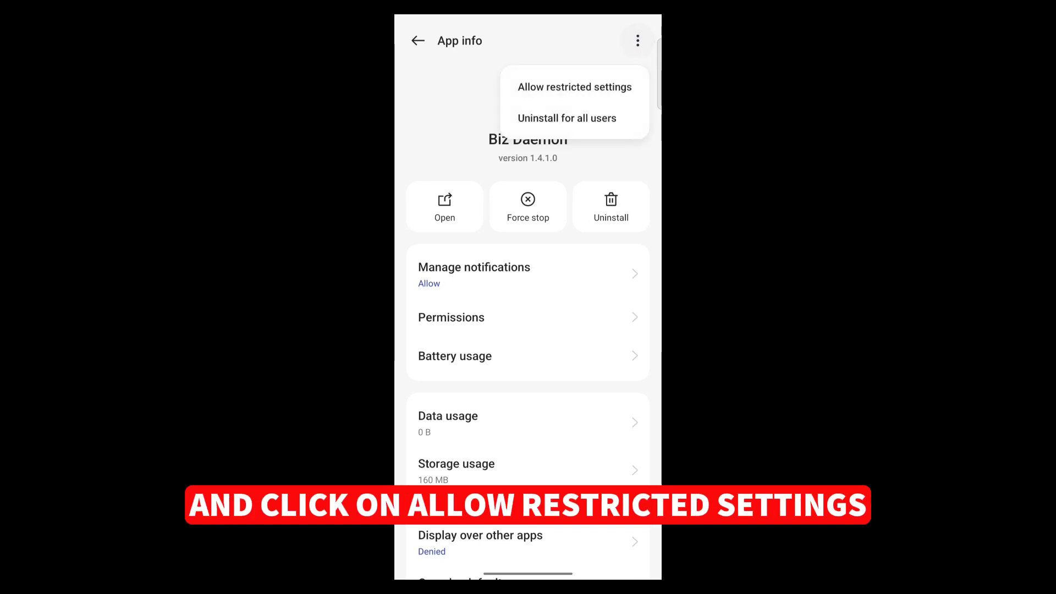
{"action": "left_click", "coordinate": [574, 87]}
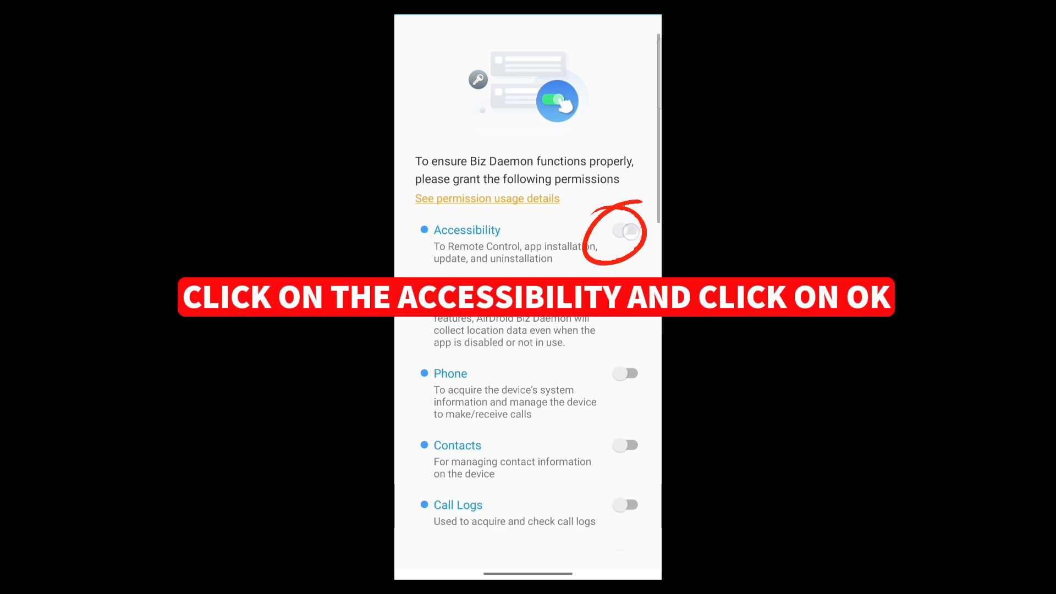
Turn on the Biz Daemon accessibility service and allow it full device control
{"action": "left_click", "coordinate": [625, 231]}
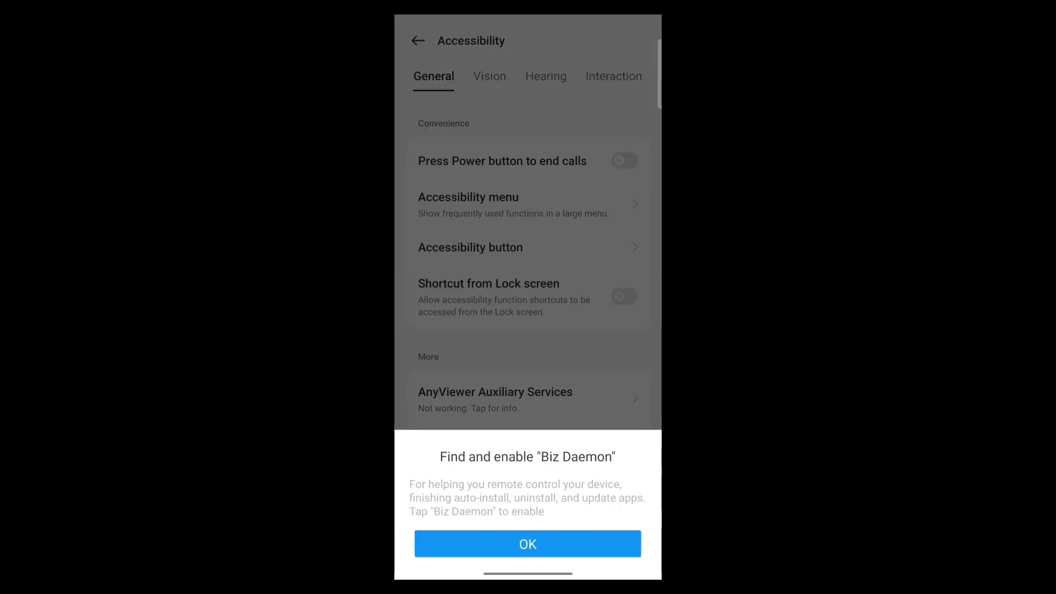
{"action": "left_click", "coordinate": [528, 543]}
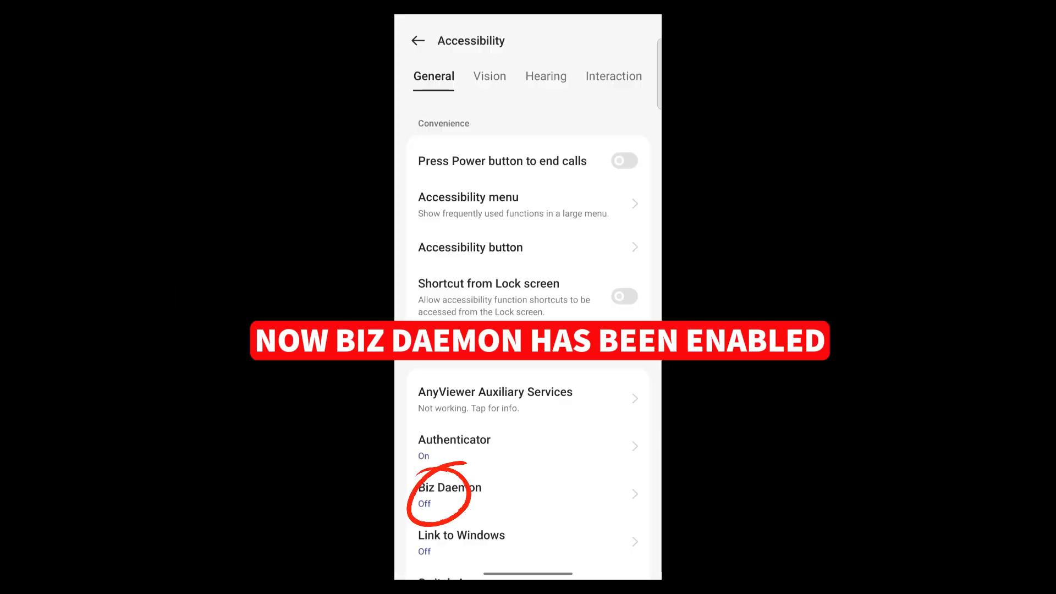
{"action": "left_click", "coordinate": [450, 494]}
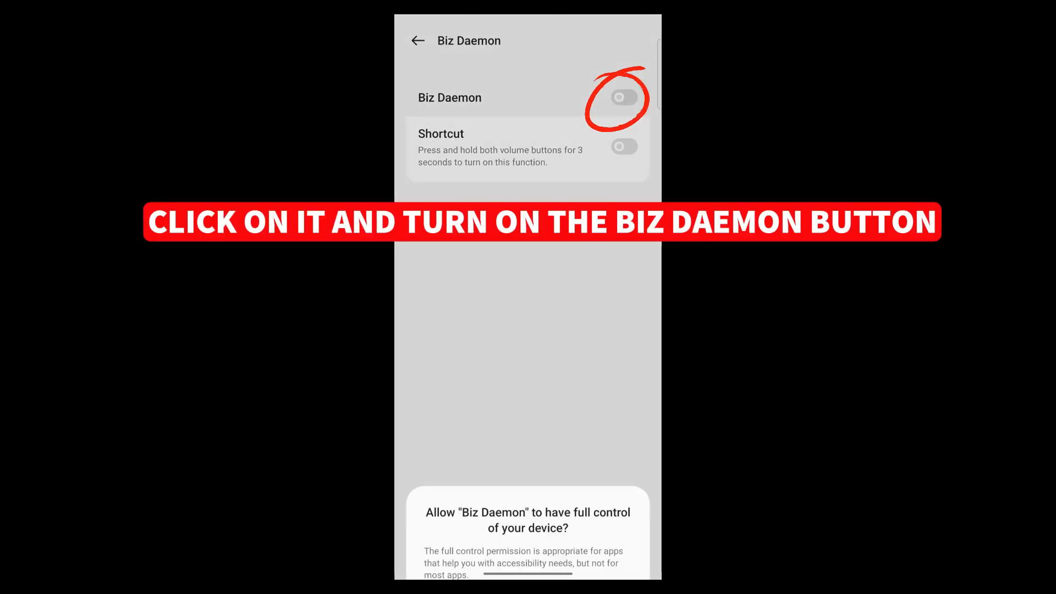
{"action": "left_click", "coordinate": [624, 97]}
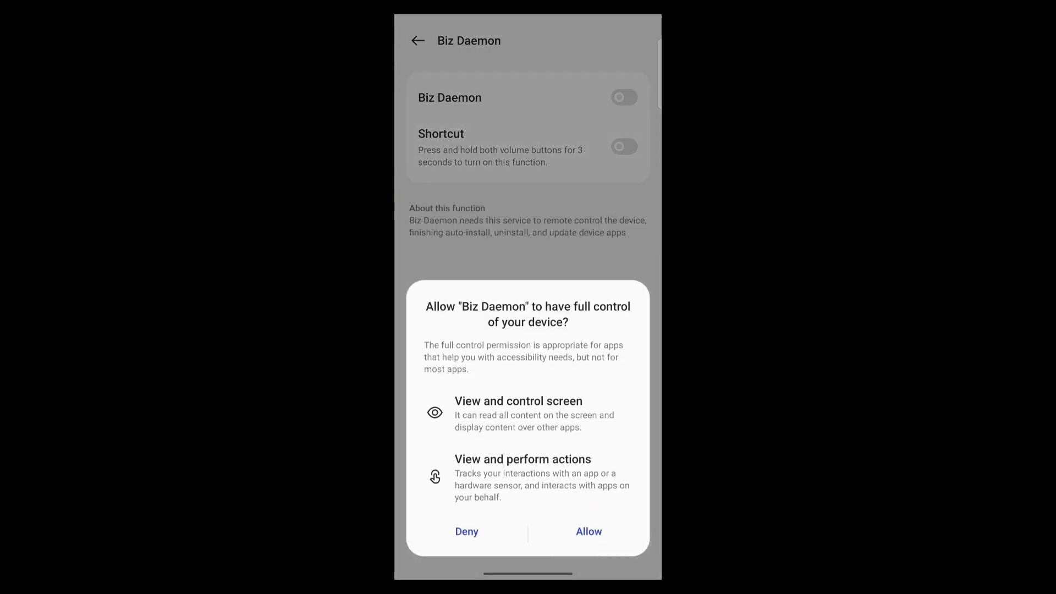
{"action": "left_click", "coordinate": [588, 531]}
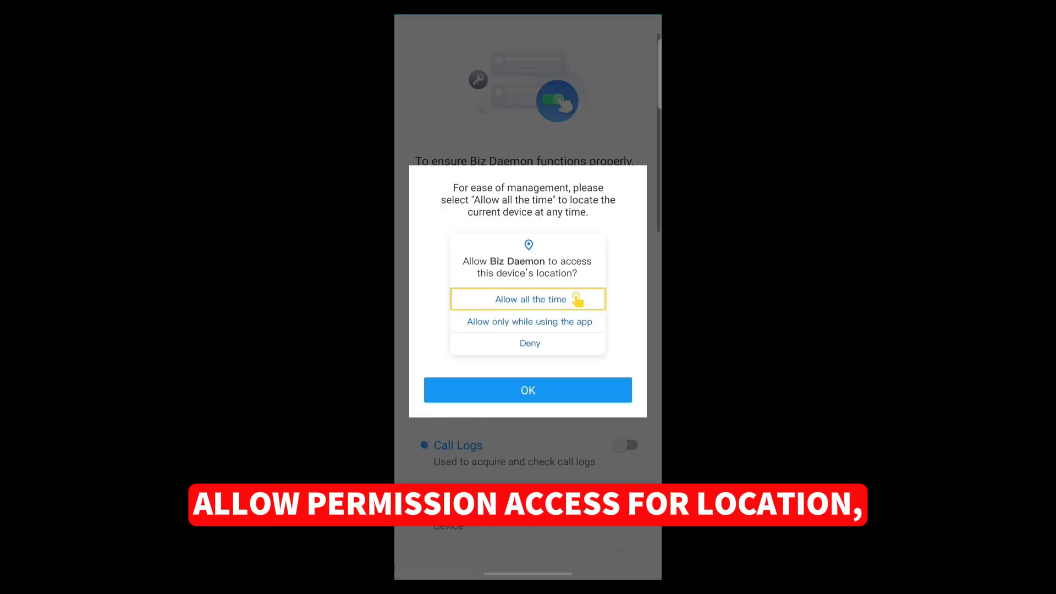
Grant location access and activate Biz Daemon as device administrator with captcha JPIL
{"action": "left_click", "coordinate": [530, 299]}
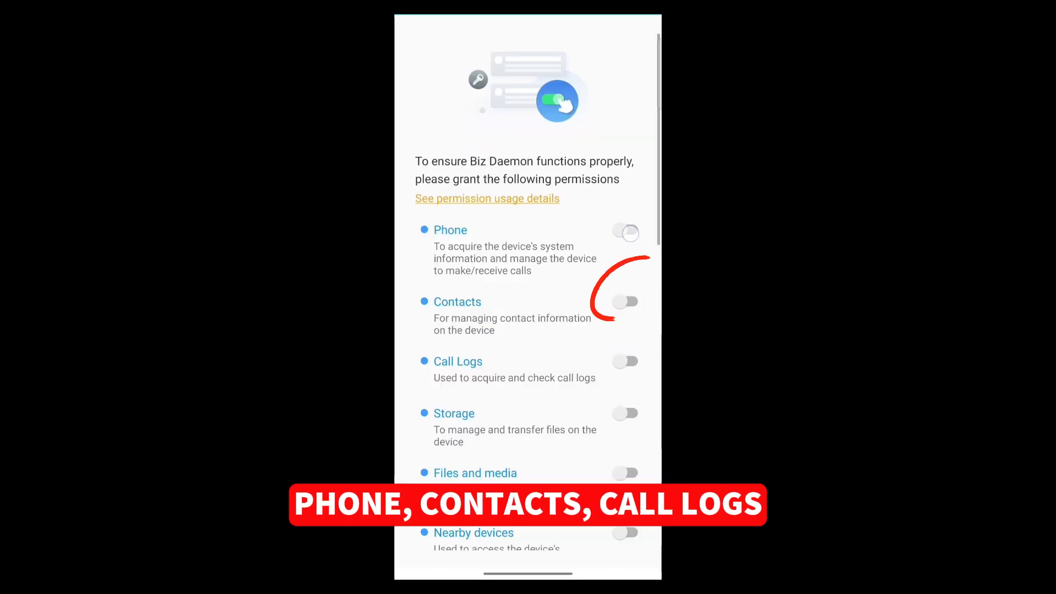
{"action": "scroll", "scroll_direction": "down", "scroll_amount": 3}
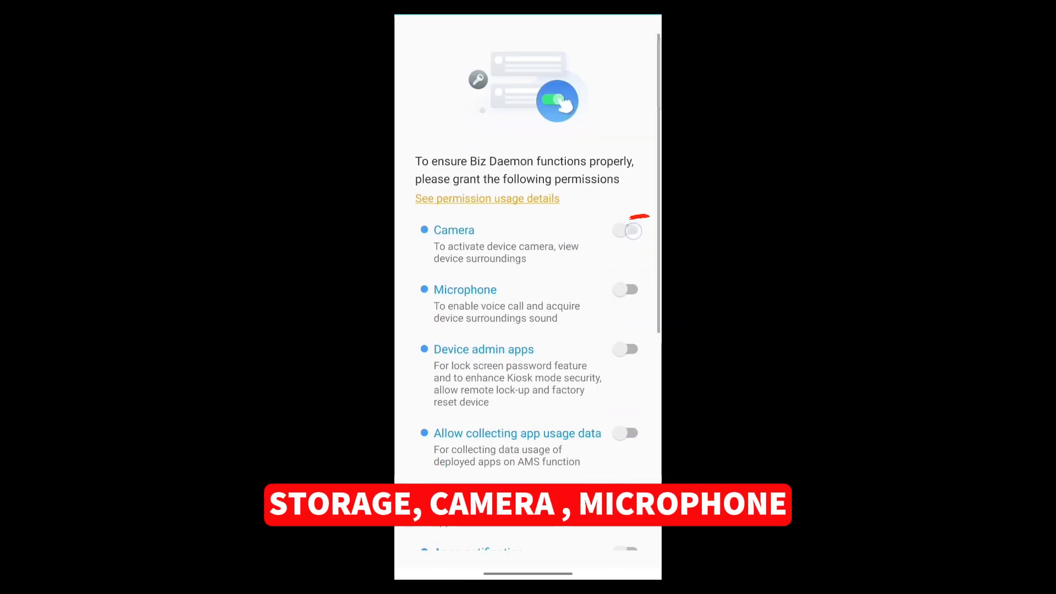
{"action": "scroll", "scroll_direction": "down", "scroll_amount": 3}
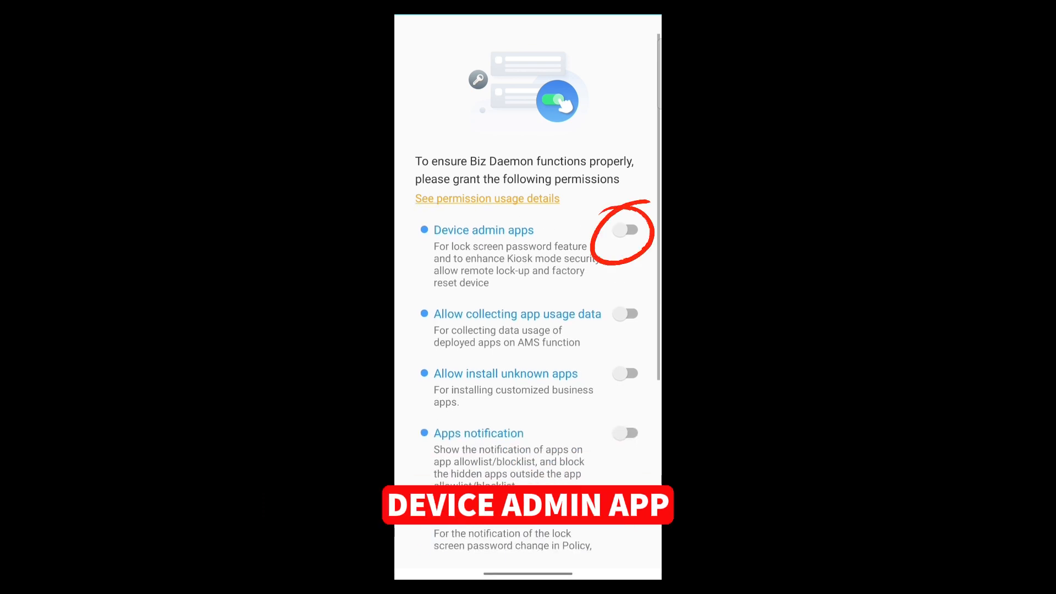
{"action": "left_click", "coordinate": [624, 229]}
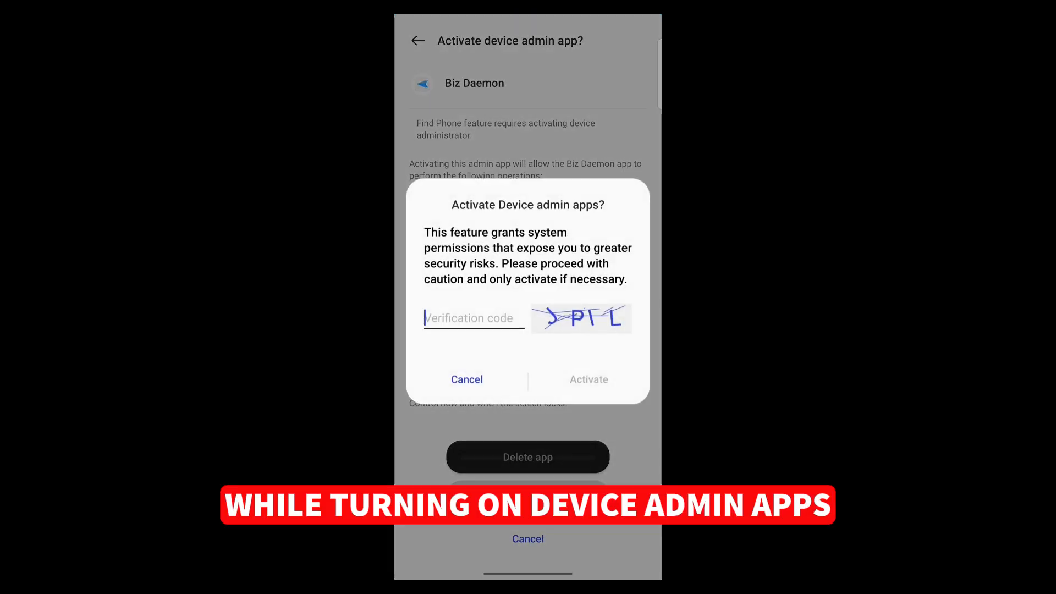
{"action": "left_click", "coordinate": [474, 318]}
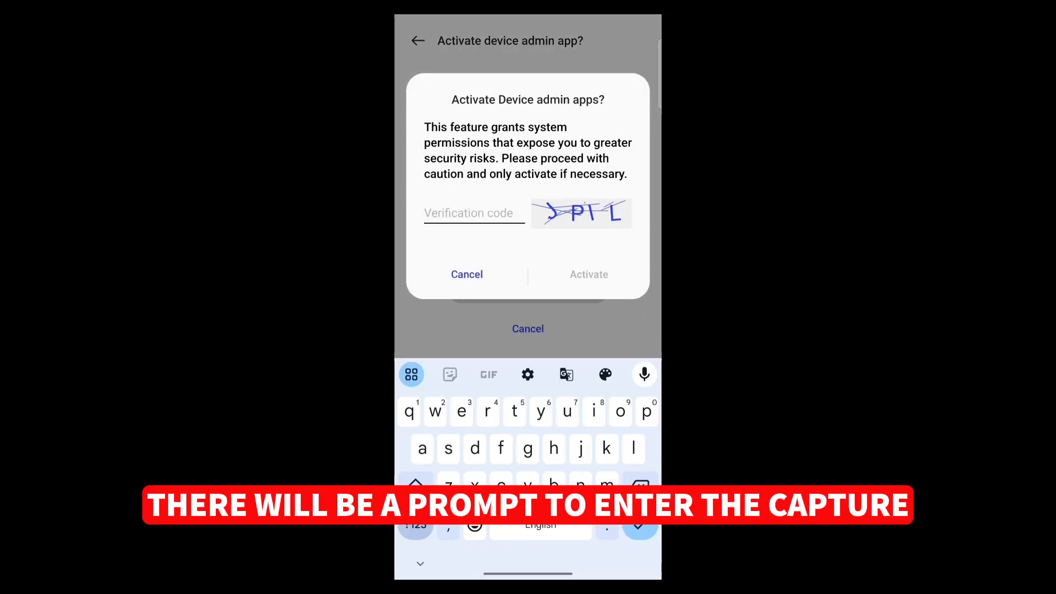
{"action": "type", "text": "JPIL"}
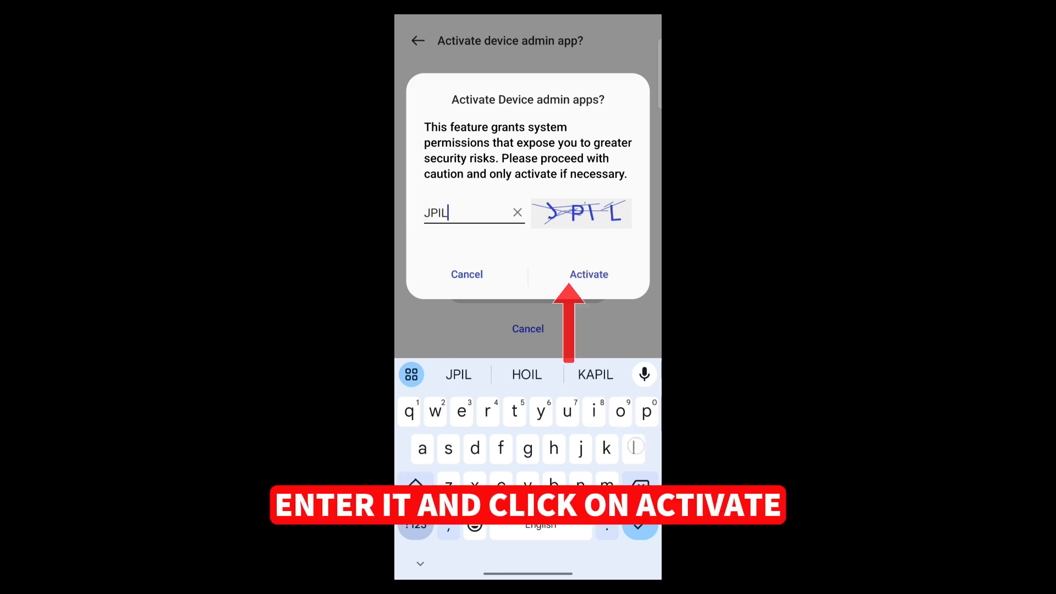
{"action": "left_click", "coordinate": [588, 274]}
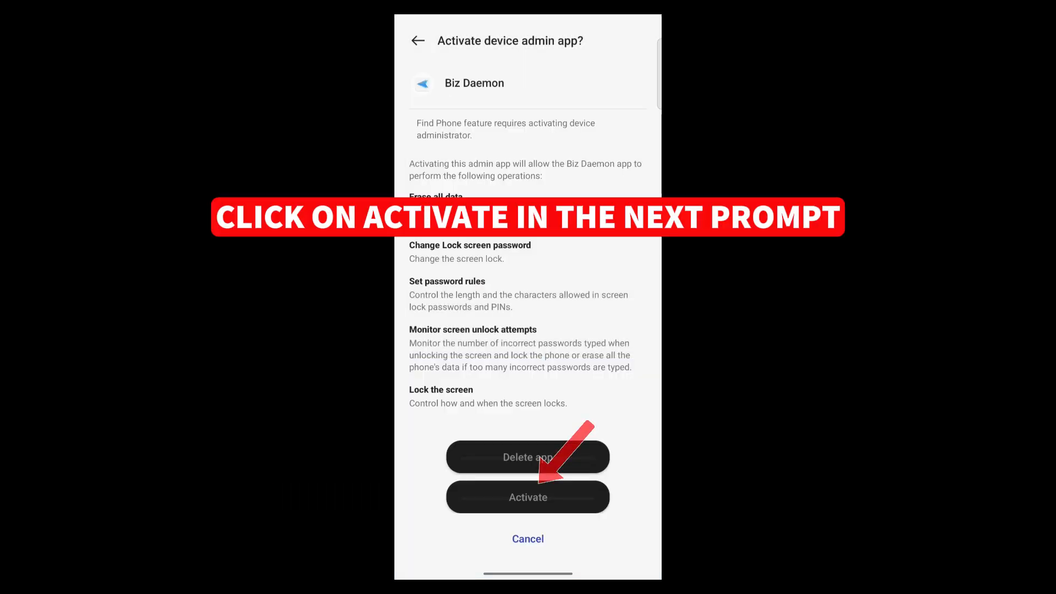
{"action": "left_click", "coordinate": [528, 498]}
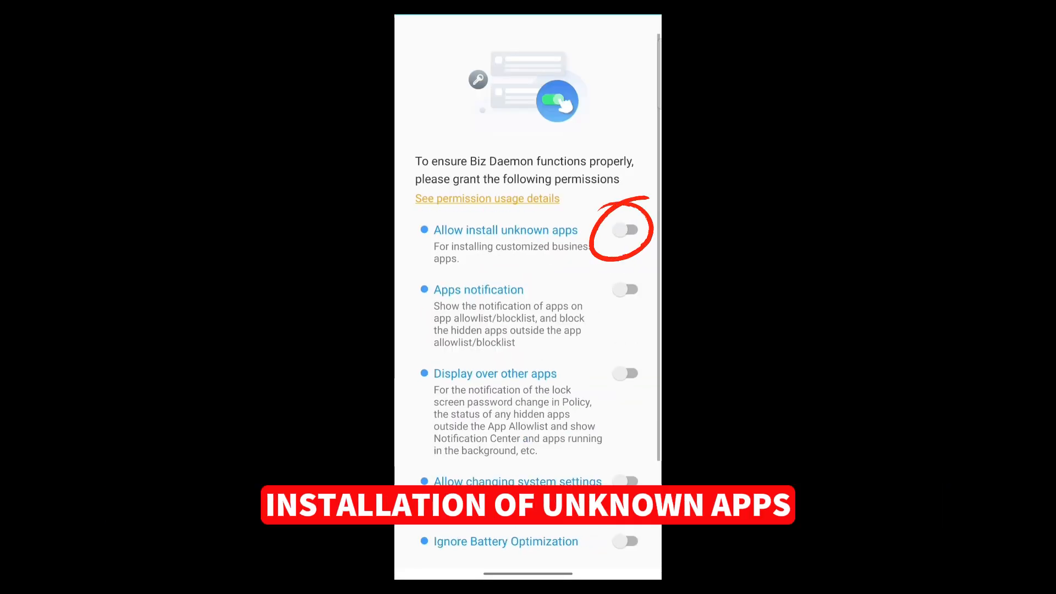
Allow installing unknown apps, display over other apps, and changing system settings, then complete
{"action": "left_click", "coordinate": [625, 229]}
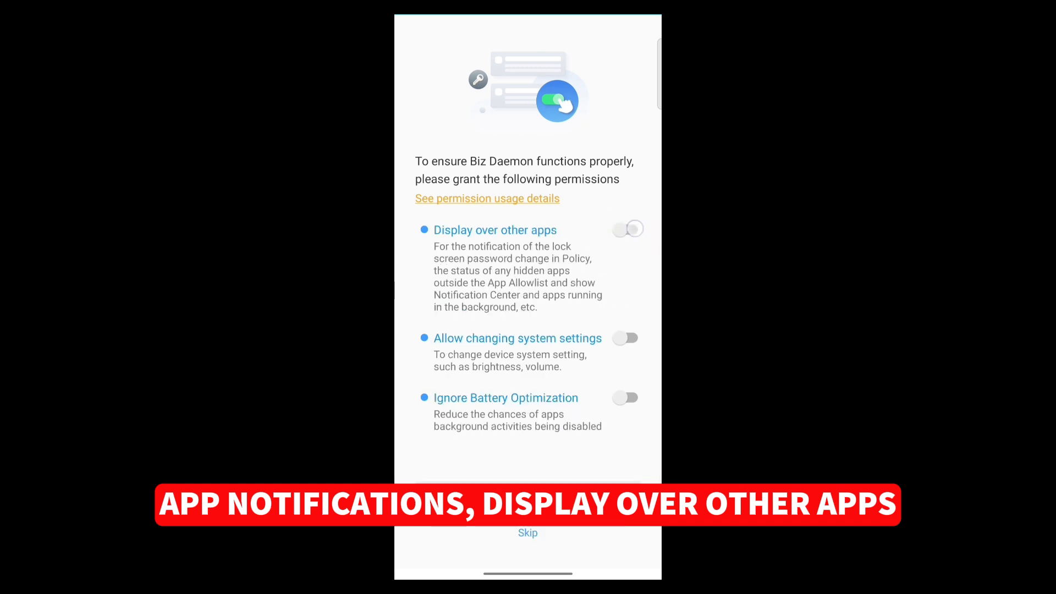
{"action": "left_click", "coordinate": [626, 228]}
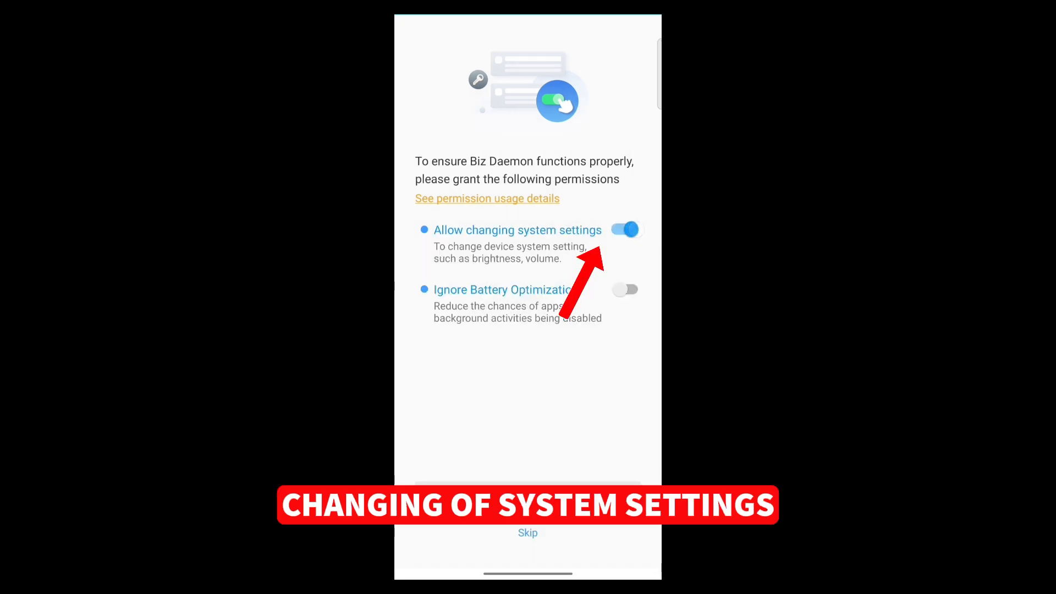
{"action": "left_click", "coordinate": [624, 229]}
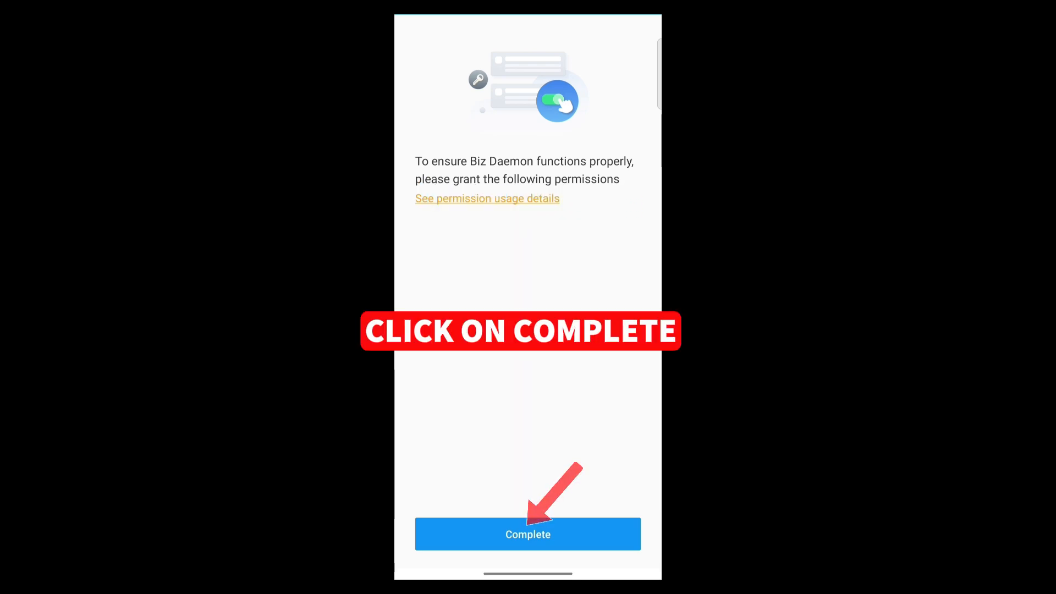
{"action": "left_click", "coordinate": [528, 534]}
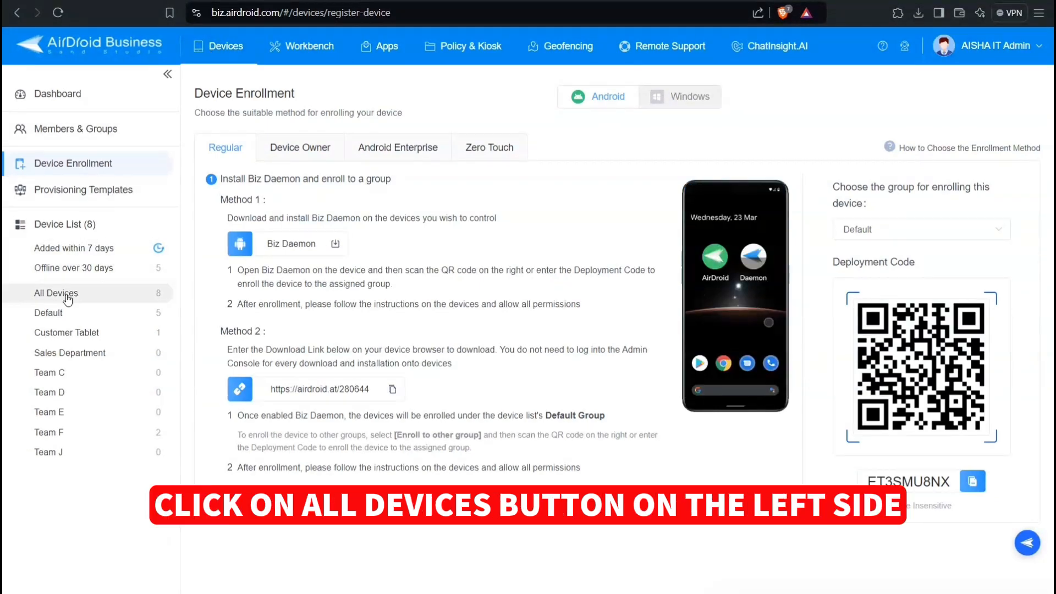
Open the Computer Geeks phone's details page from the All Devices list
{"action": "left_click", "coordinate": [56, 292]}
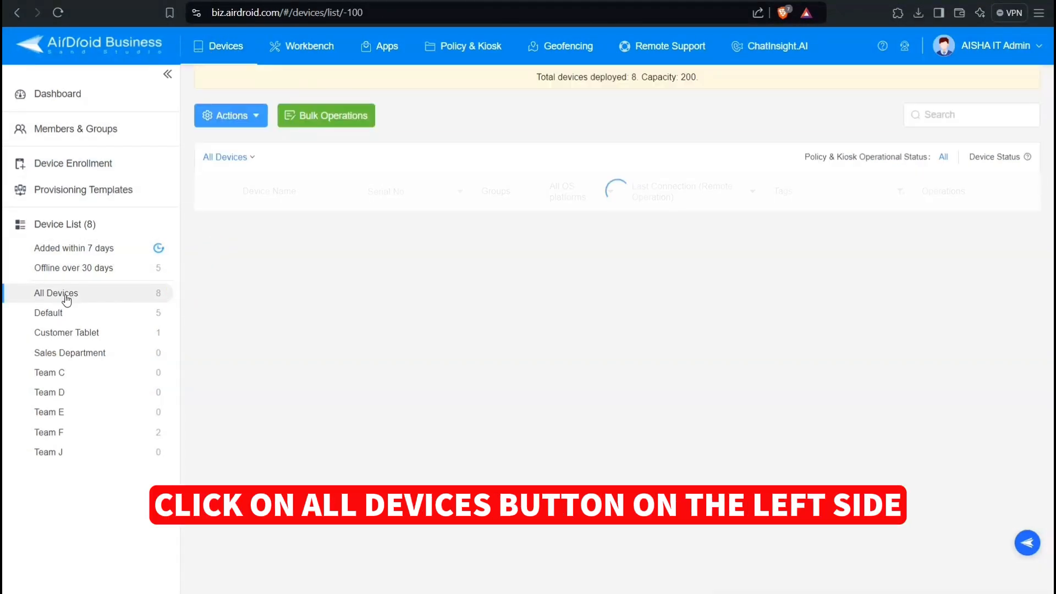
{"action": "left_click", "coordinate": [57, 292]}
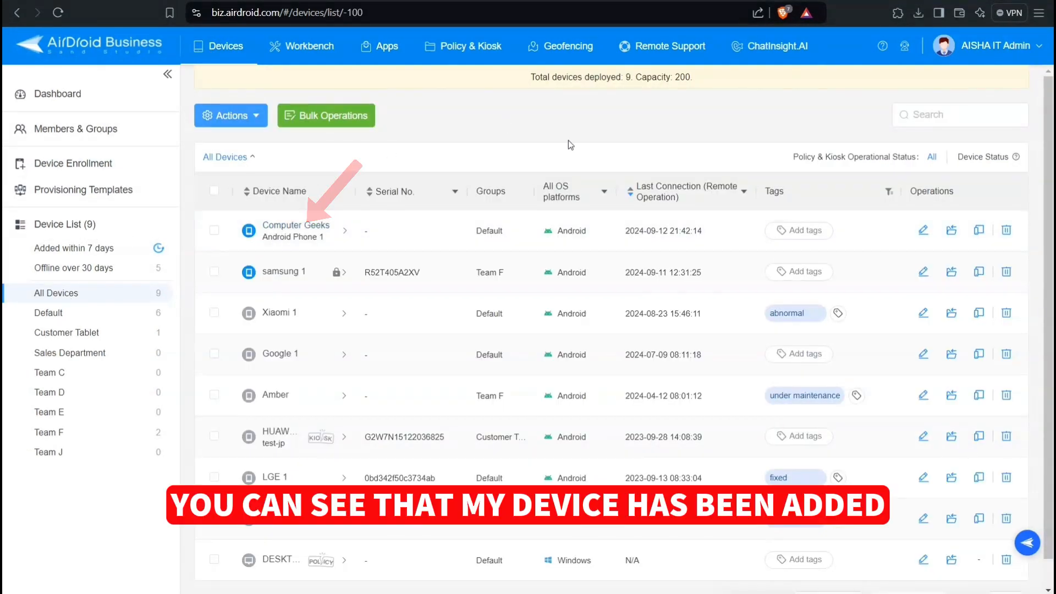
{"action": "left_click", "coordinate": [295, 226]}
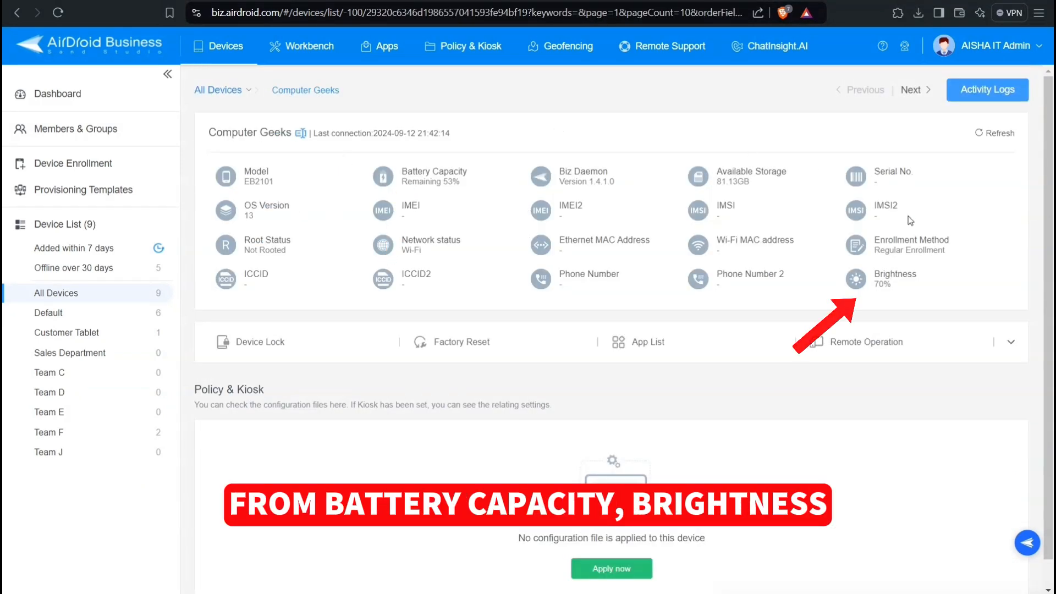
{"action": "scroll", "scroll_direction": "down", "scroll_amount": 3}
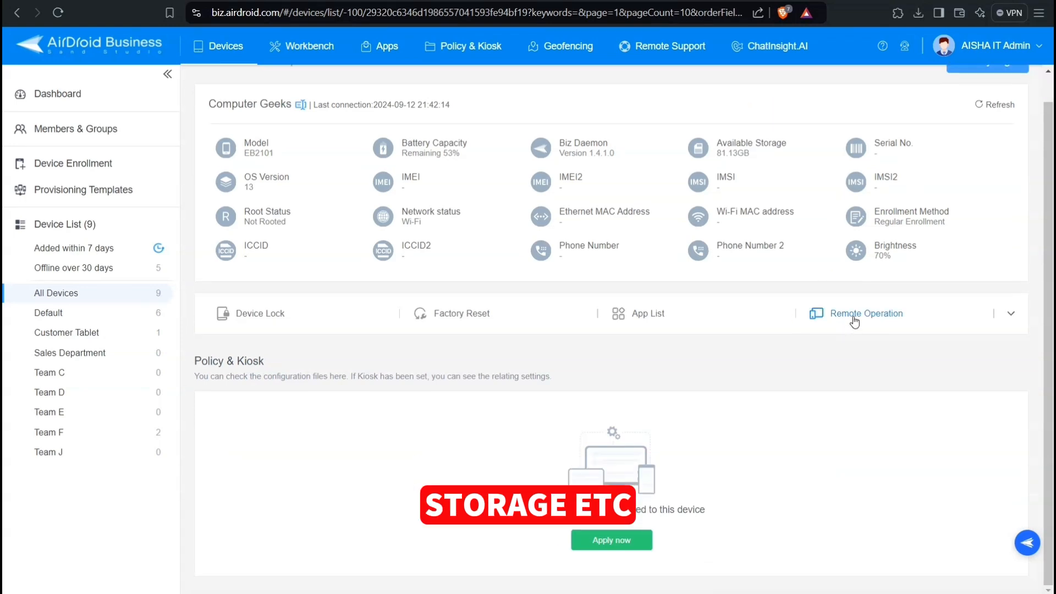
Mirror the Computer Geeks screen in View Mode, rotate it to landscape, then close the viewer
{"action": "left_click", "coordinate": [867, 313]}
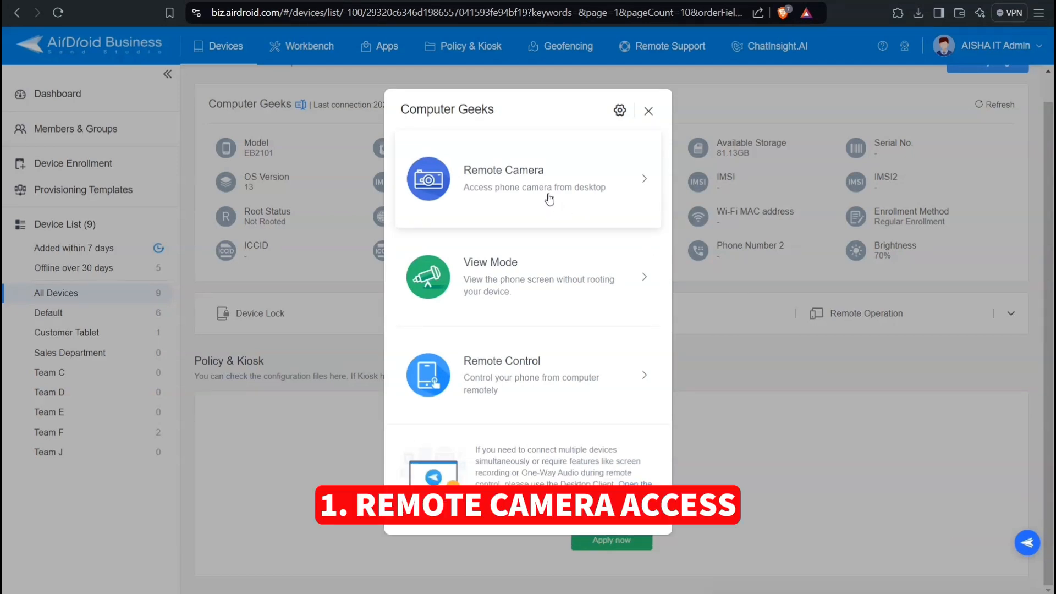
{"action": "left_click", "coordinate": [527, 178]}
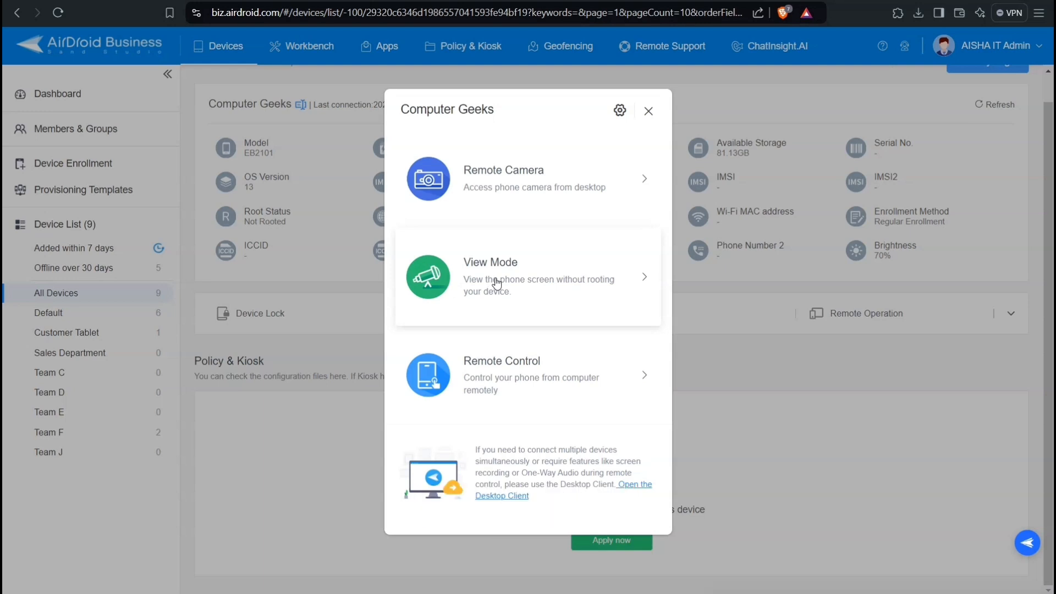
{"action": "left_click", "coordinate": [489, 276]}
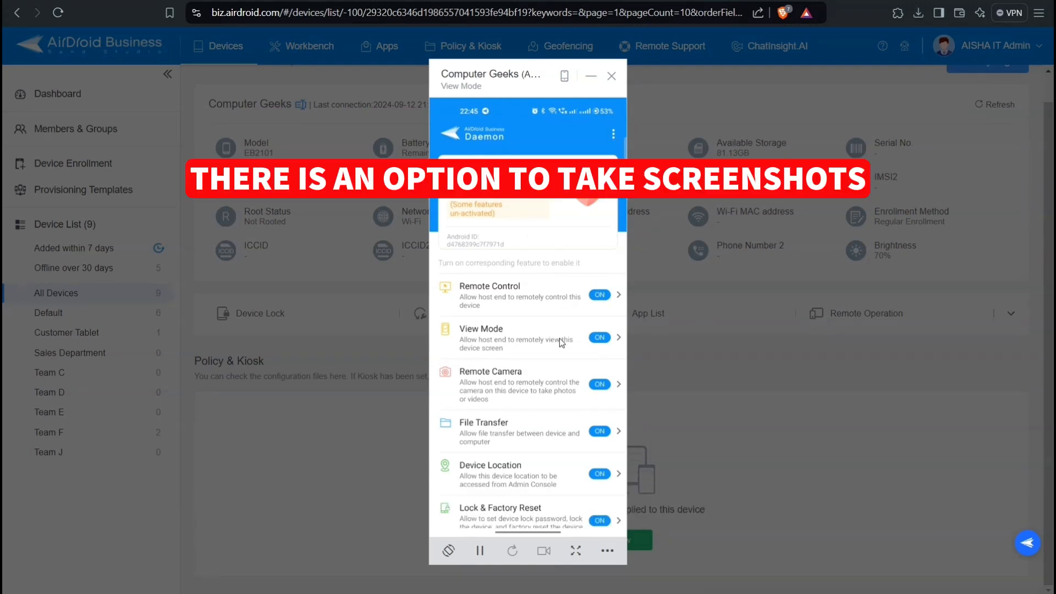
{"action": "left_click", "coordinate": [605, 551]}
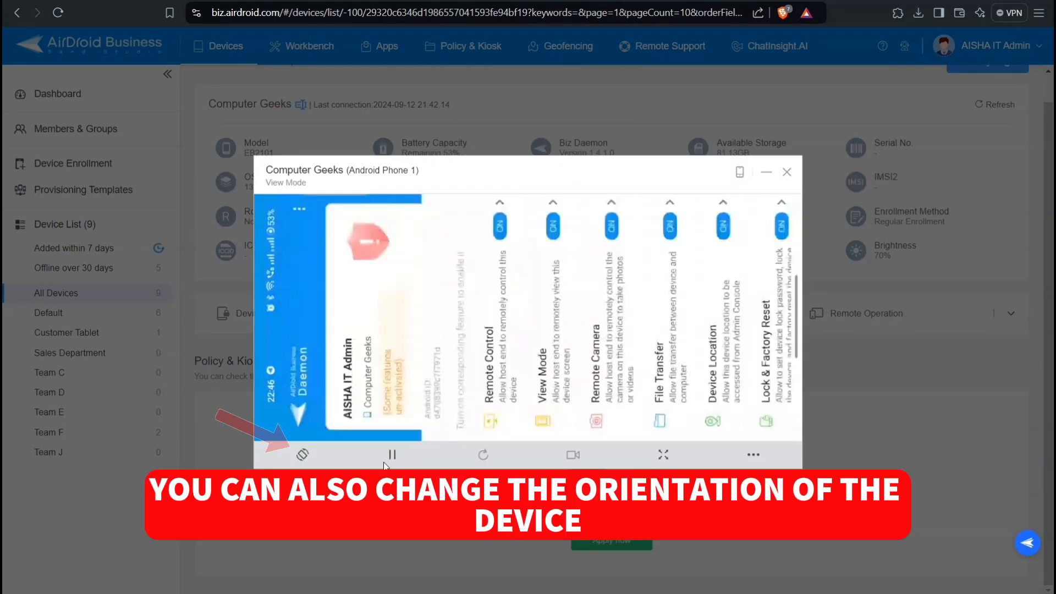
{"action": "left_click", "coordinate": [302, 454]}
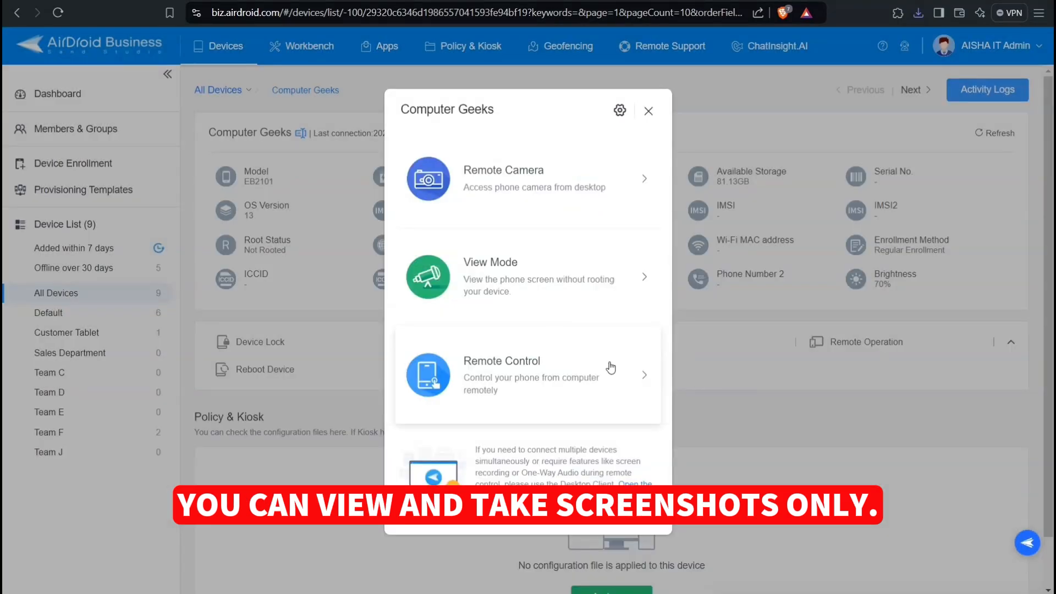
Remote-control the Computer Geeks phone, view Build number, and return to its Settings list
{"action": "left_click", "coordinate": [501, 374]}
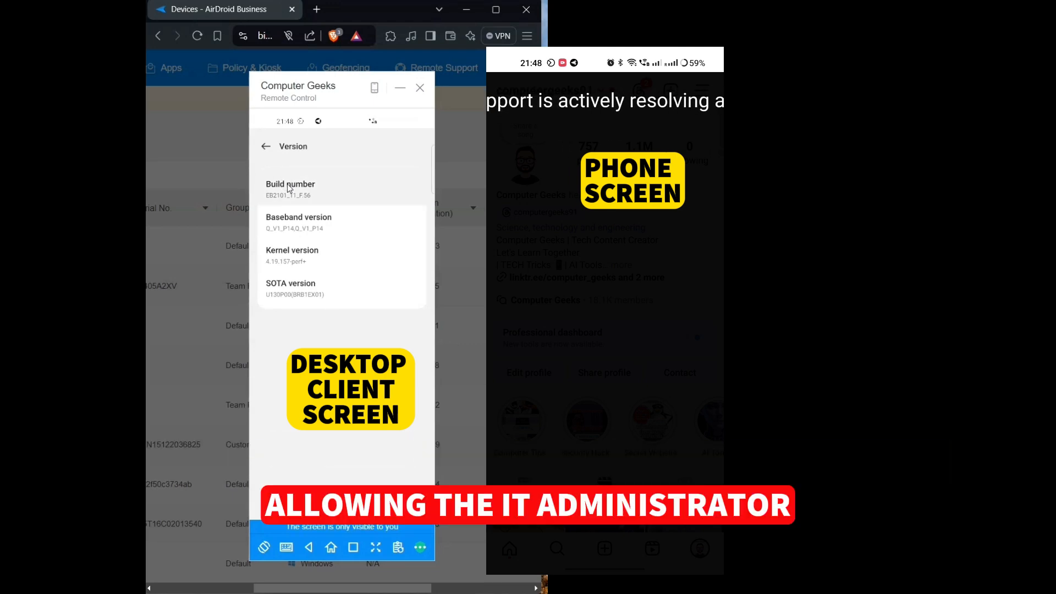
{"action": "left_click", "coordinate": [289, 188]}
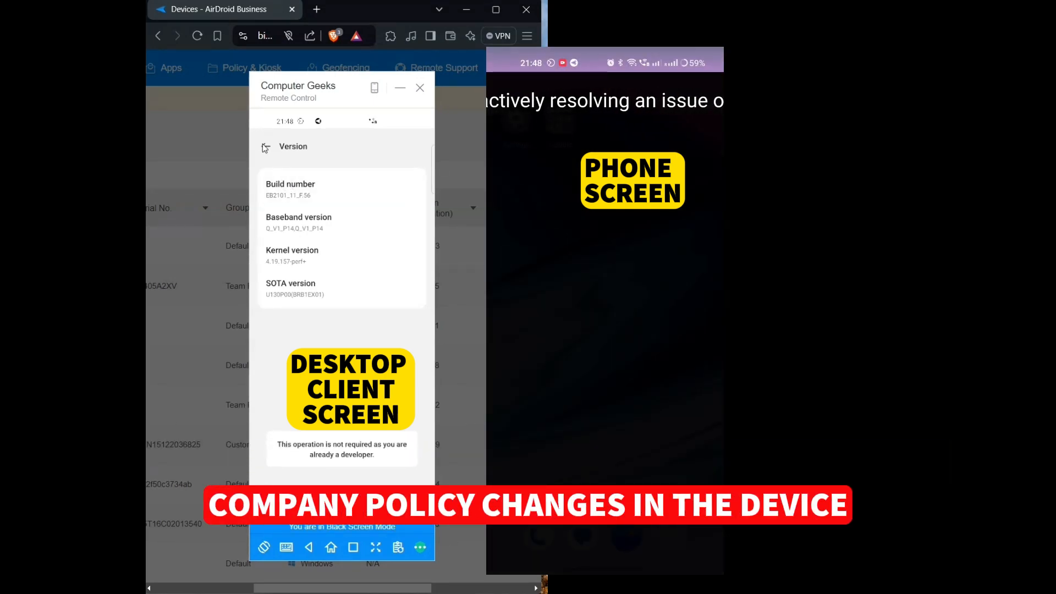
{"action": "left_click", "coordinate": [264, 146]}
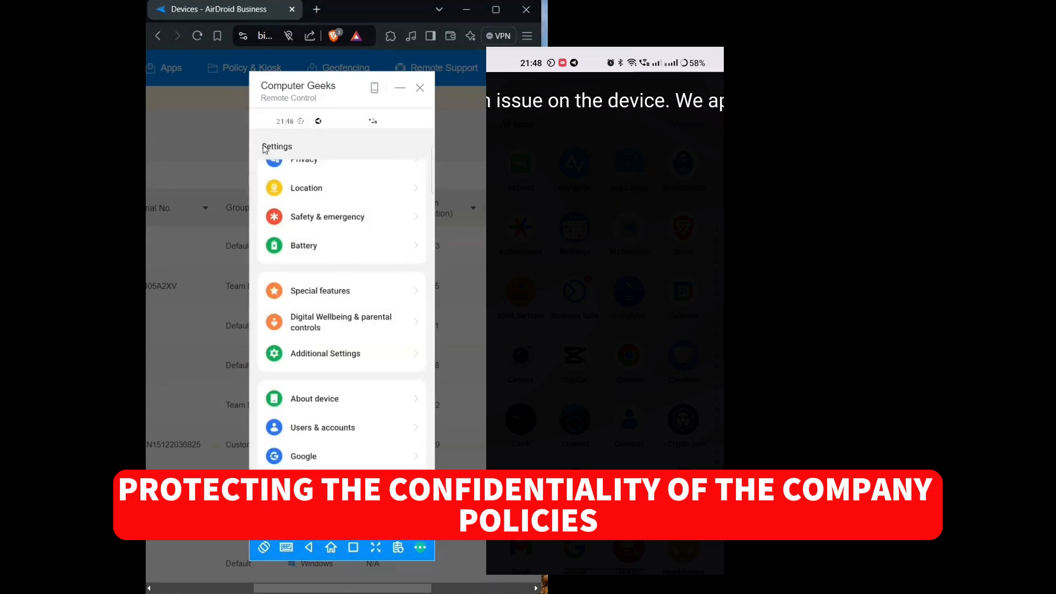
{"action": "left_click", "coordinate": [309, 45]}
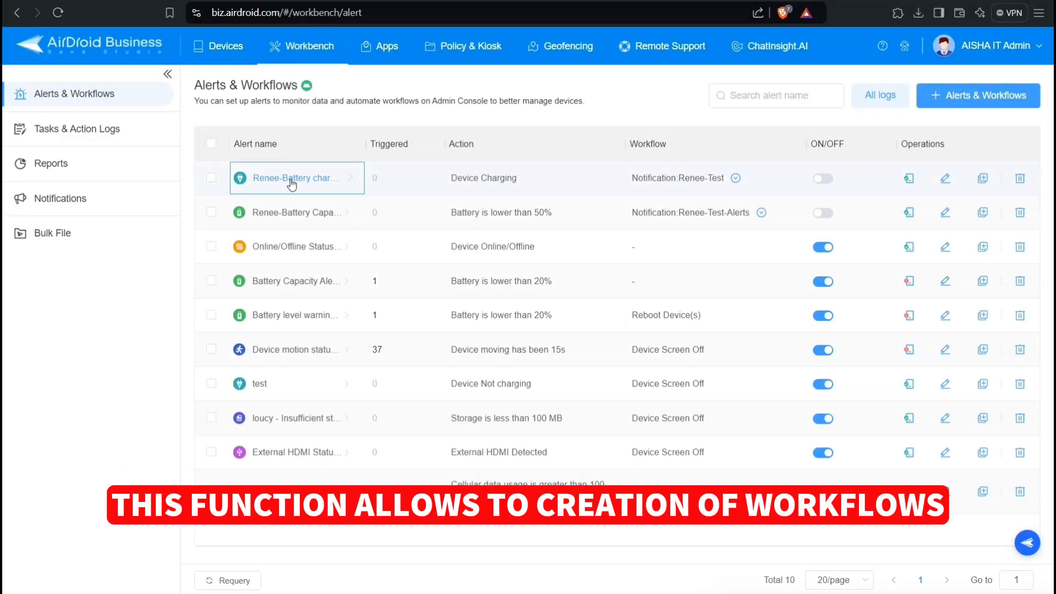
{"action": "mouse_move", "coordinate": [295, 177]}
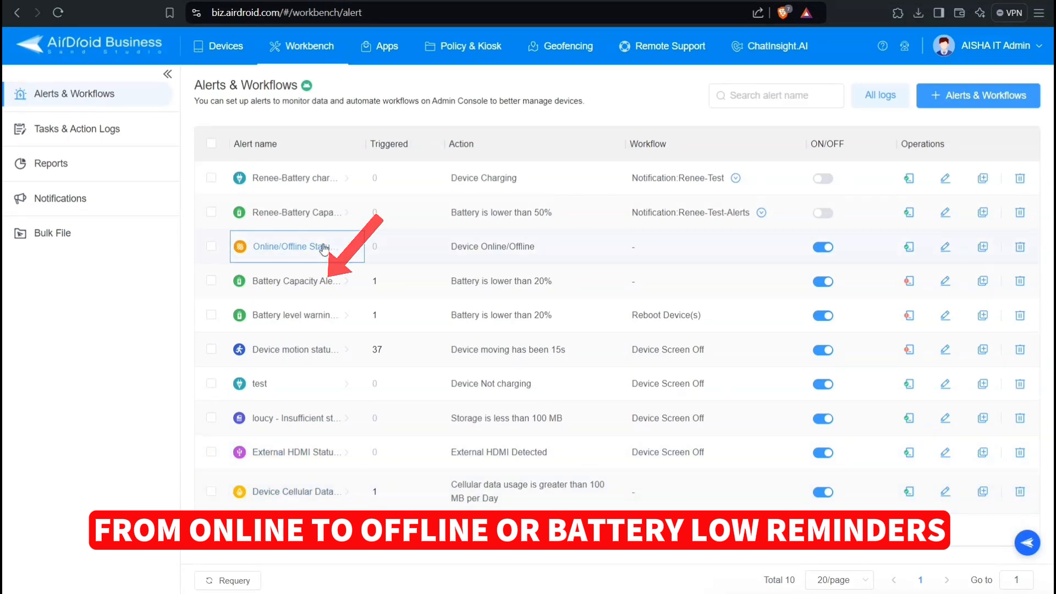
Review Clear App Data and Cache Task 1 for Chrome under Tasks & Action Logs, then open Apps
{"action": "left_click", "coordinate": [77, 129]}
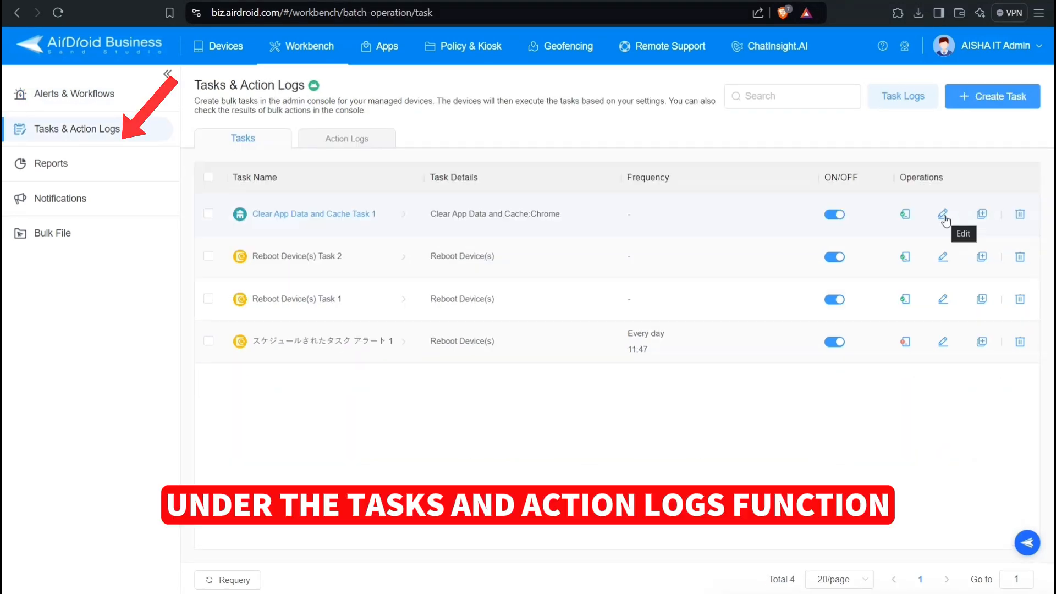
{"action": "left_click", "coordinate": [942, 214]}
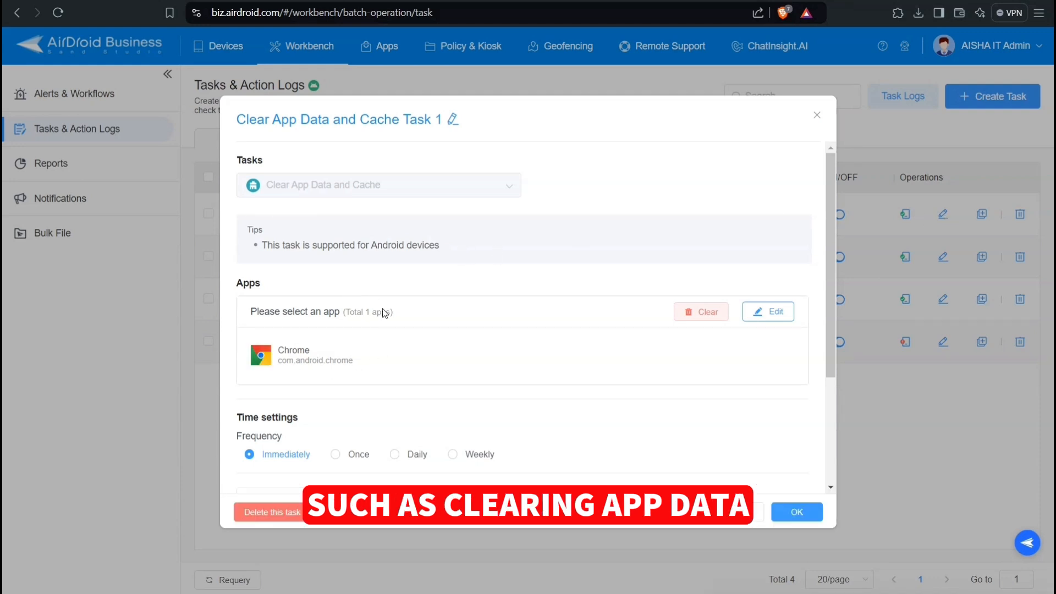
{"action": "scroll", "scroll_direction": "down", "scroll_amount": 3}
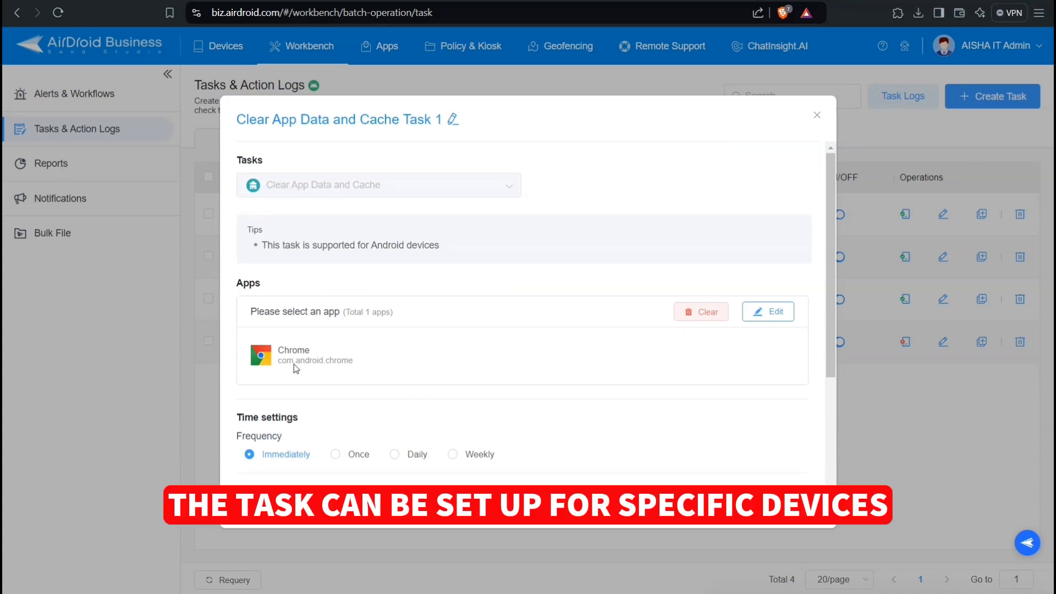
{"action": "scroll", "scroll_direction": "down", "scroll_amount": 3}
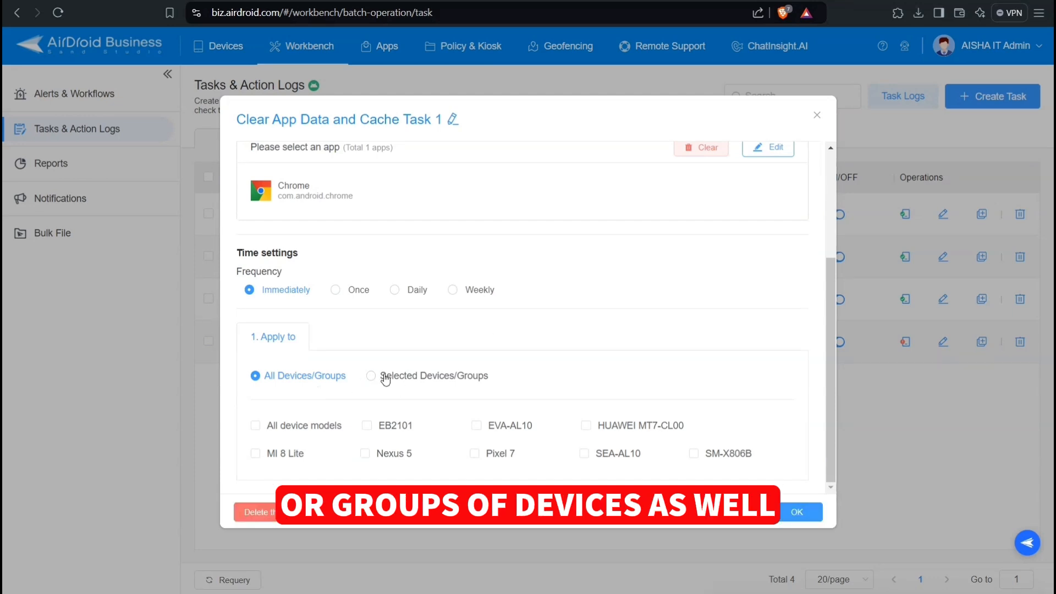
{"action": "left_click", "coordinate": [386, 45]}
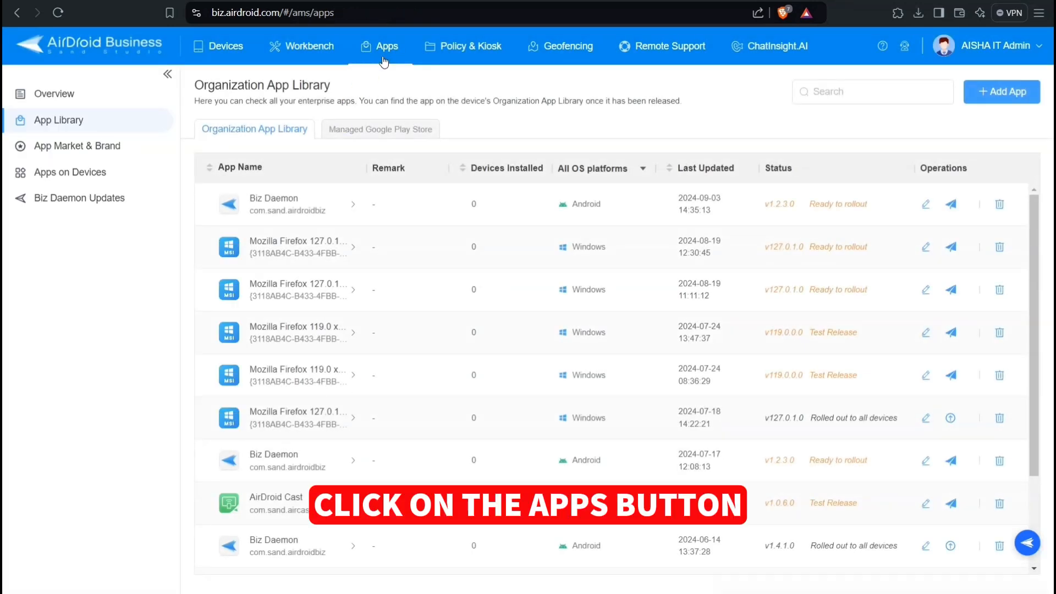
{"action": "left_click", "coordinate": [53, 93]}
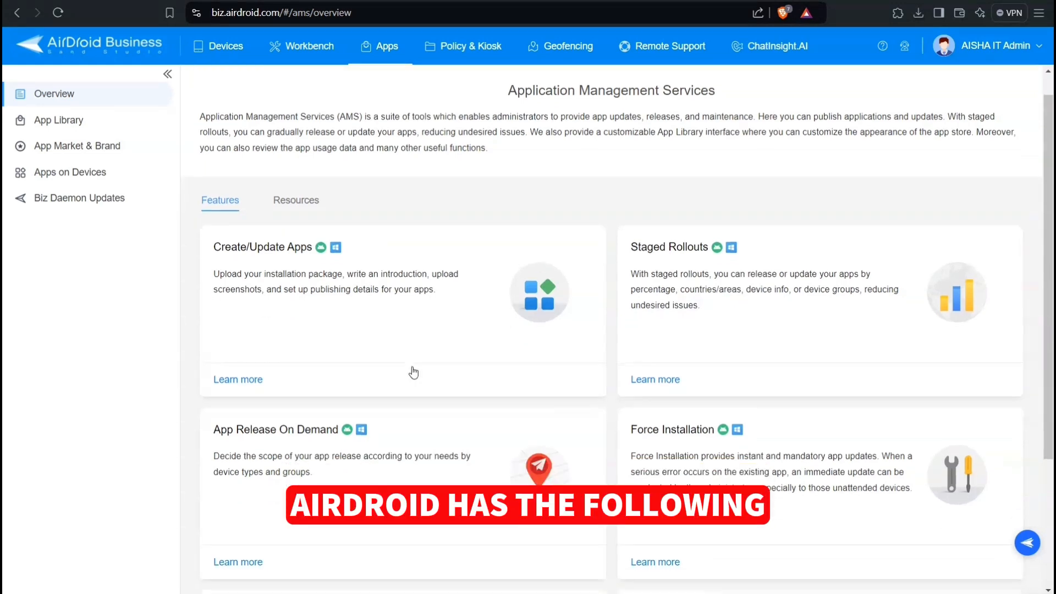
{"action": "scroll", "scroll_direction": "down", "scroll_amount": 3}
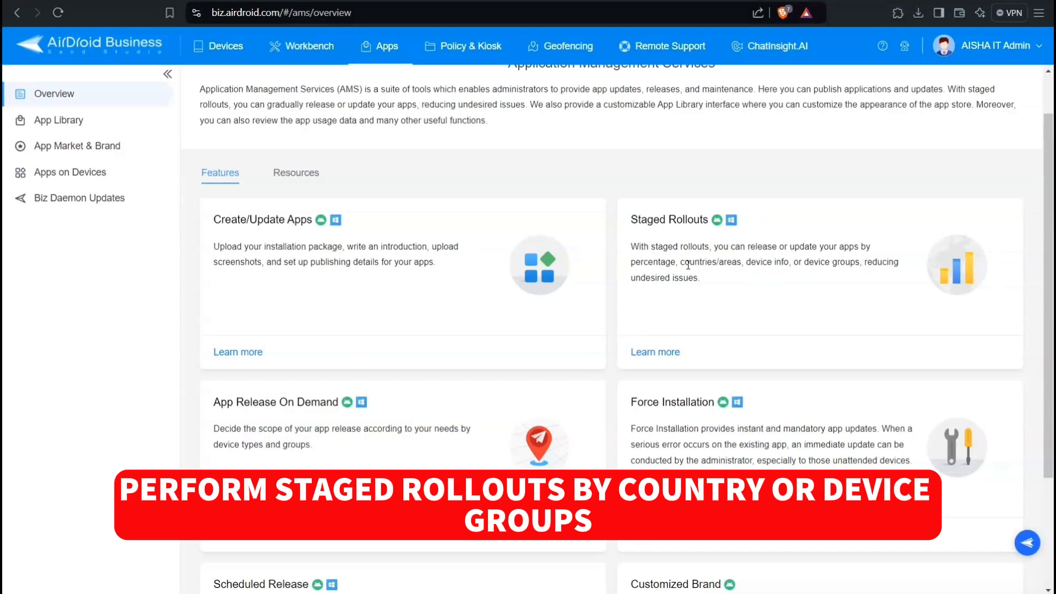
{"action": "scroll", "scroll_direction": "down", "scroll_amount": 3}
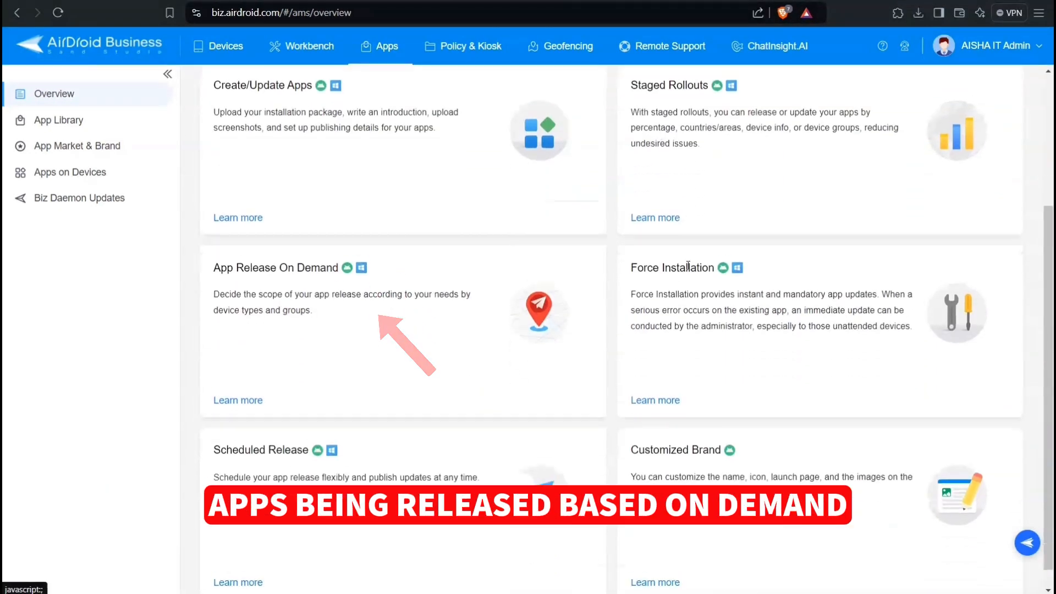
{"action": "scroll", "scroll_direction": "down", "scroll_amount": 3}
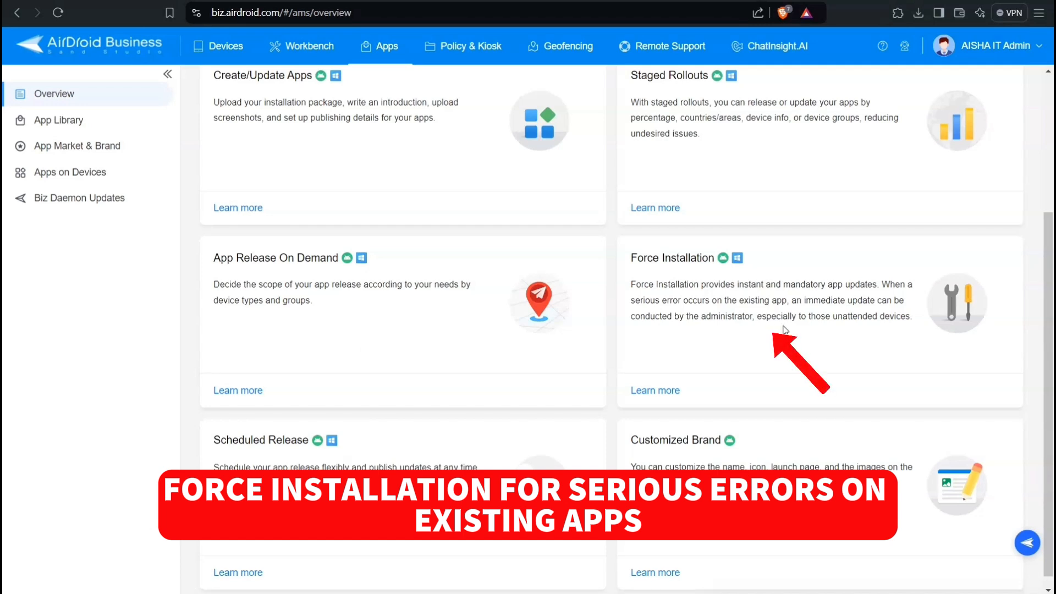
{"action": "scroll", "scroll_direction": "down", "scroll_amount": 3}
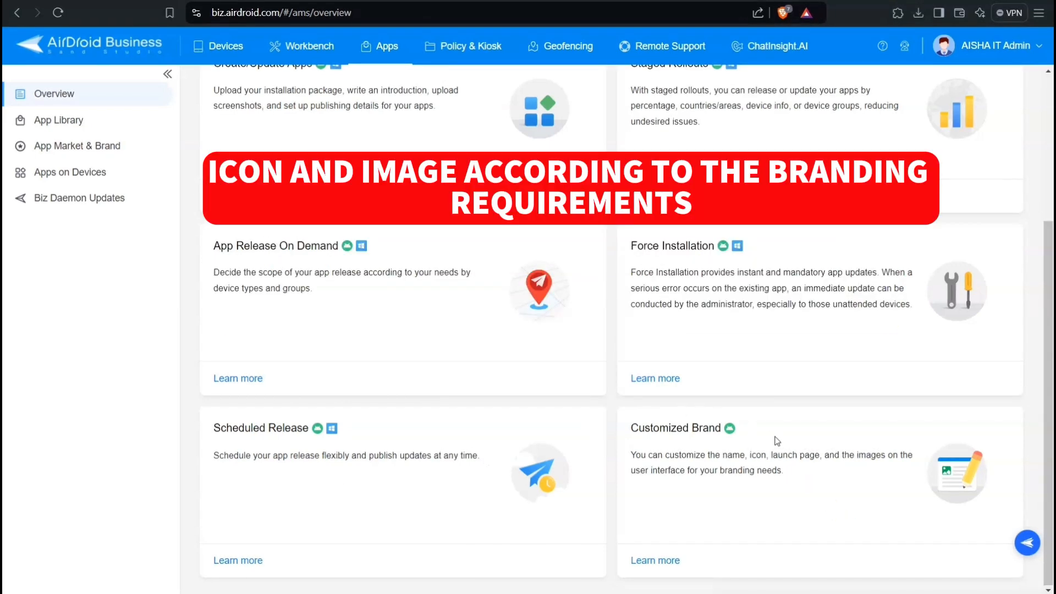
{"action": "mouse_move", "coordinate": [876, 429]}
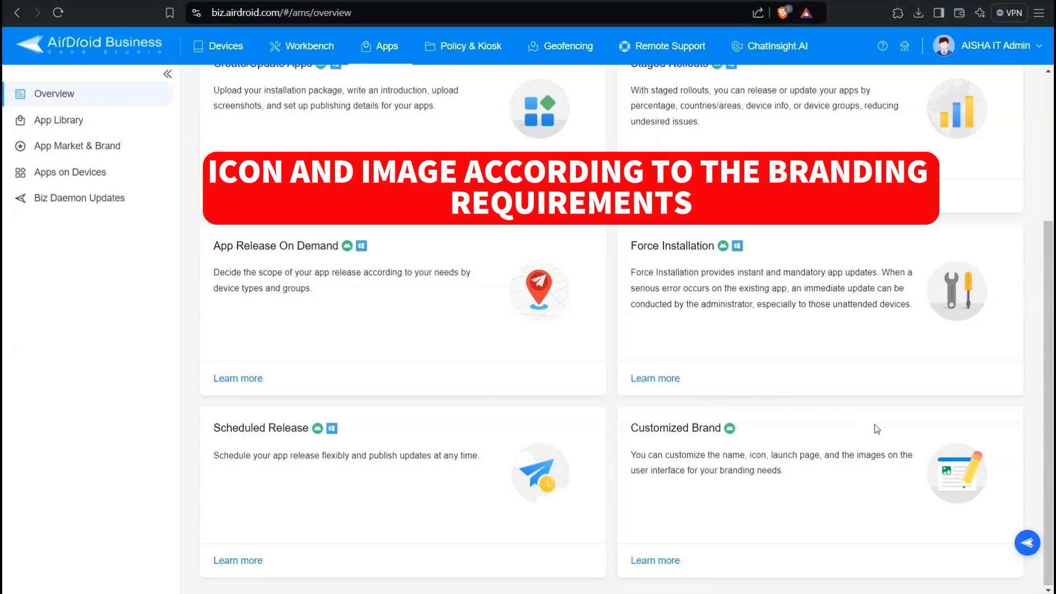
{"action": "left_click", "coordinate": [59, 120]}
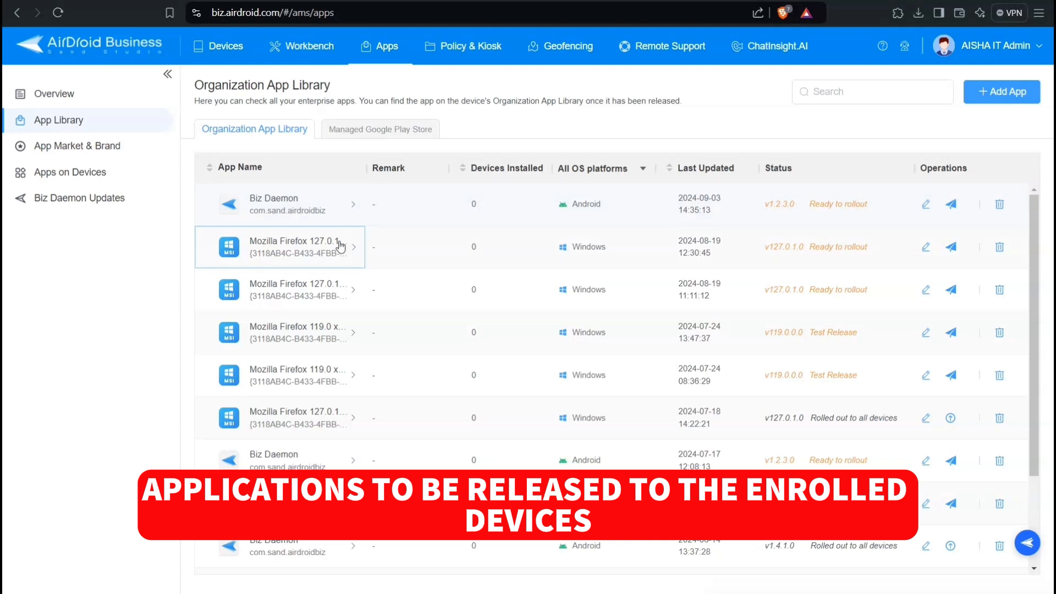
Open the Add App dialog from the App Library with Android selected
{"action": "scroll", "scroll_direction": "down", "scroll_amount": 3}
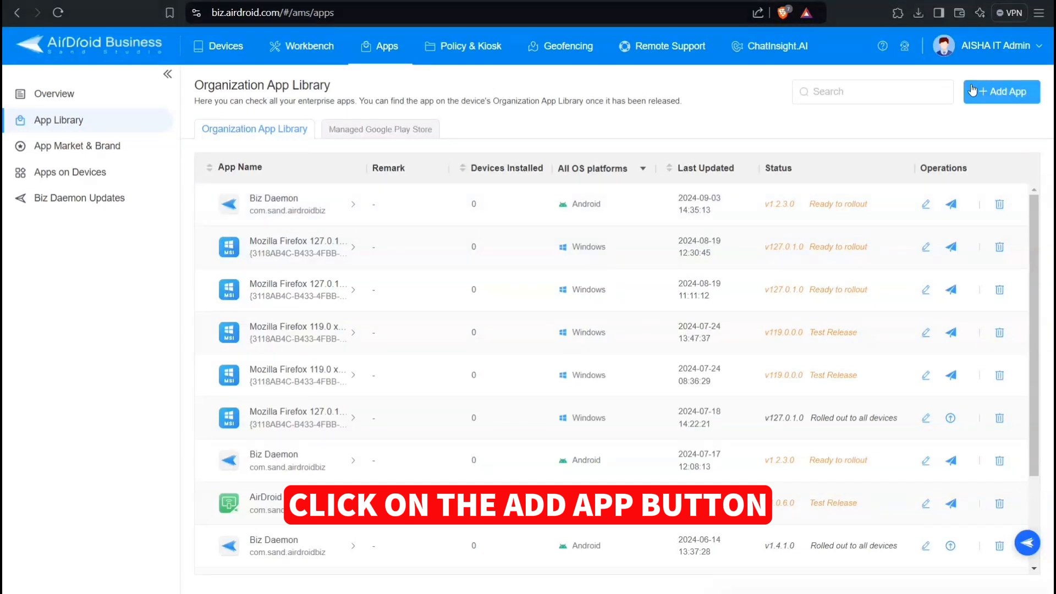
{"action": "left_click", "coordinate": [1001, 91]}
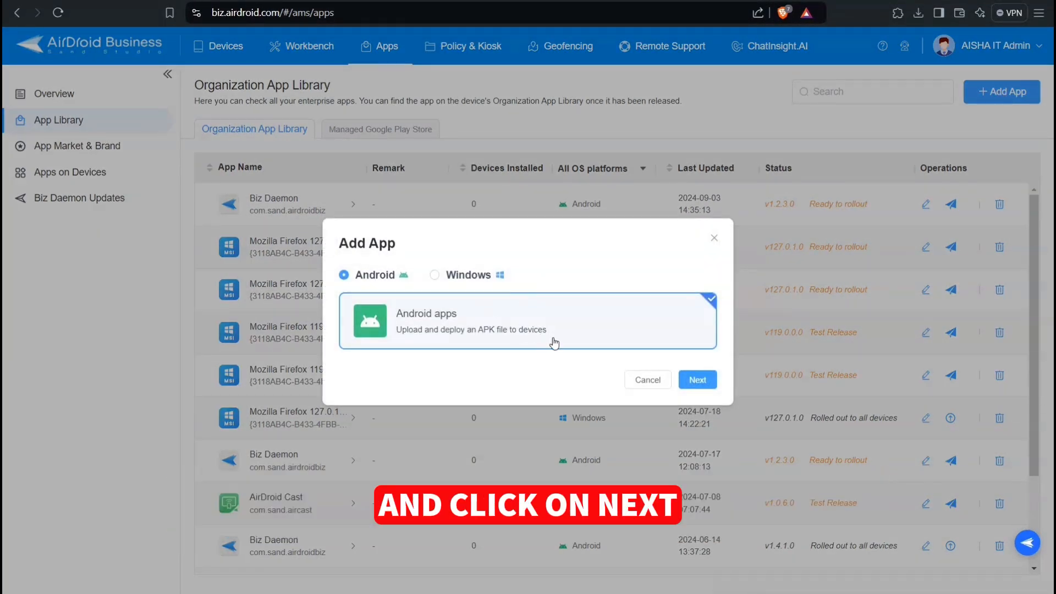
Upload the BHS Kinetic v39.0 APK and scroll its prefilled App Details form
{"action": "left_click", "coordinate": [697, 379]}
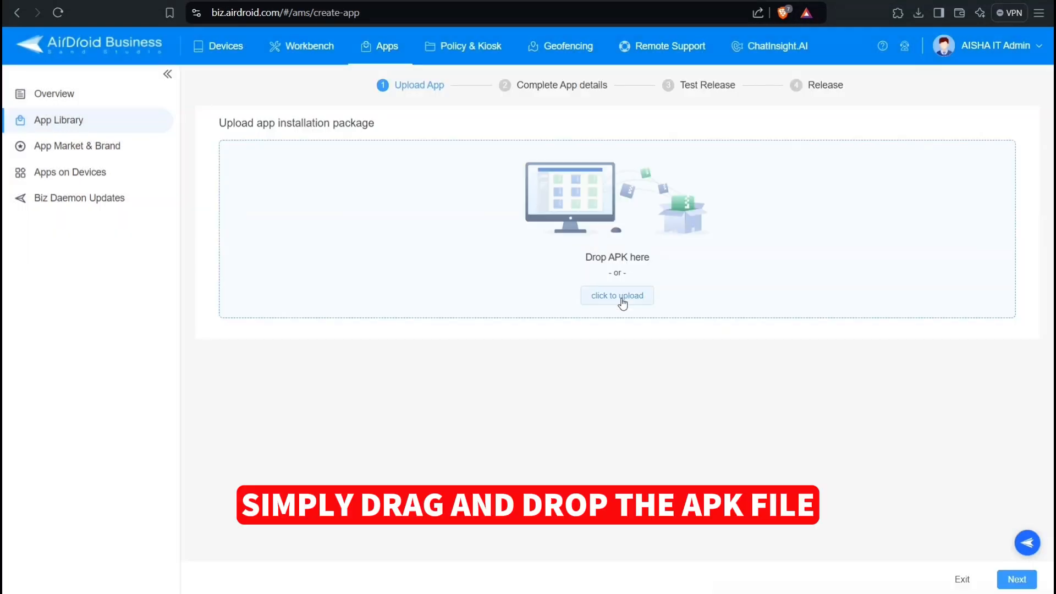
{"action": "left_click", "coordinate": [616, 296]}
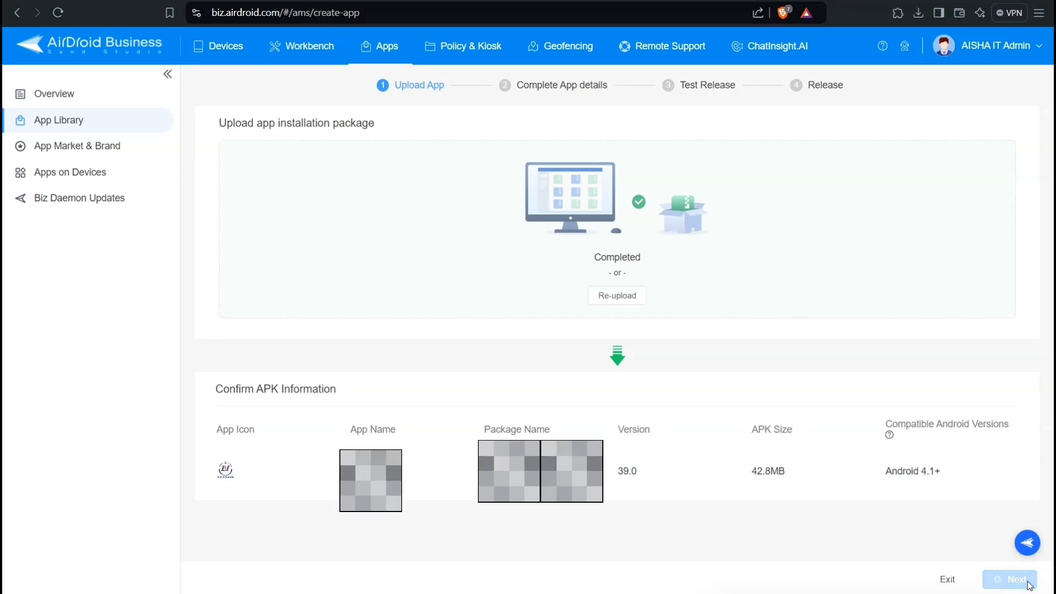
{"action": "left_click", "coordinate": [1015, 579]}
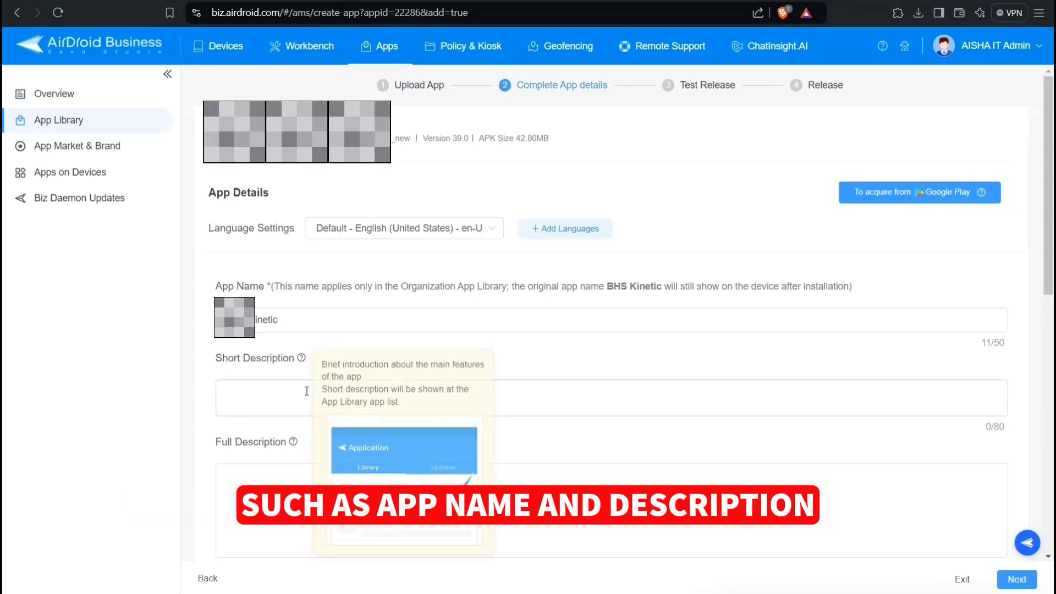
{"action": "scroll", "scroll_direction": "down", "scroll_amount": 3}
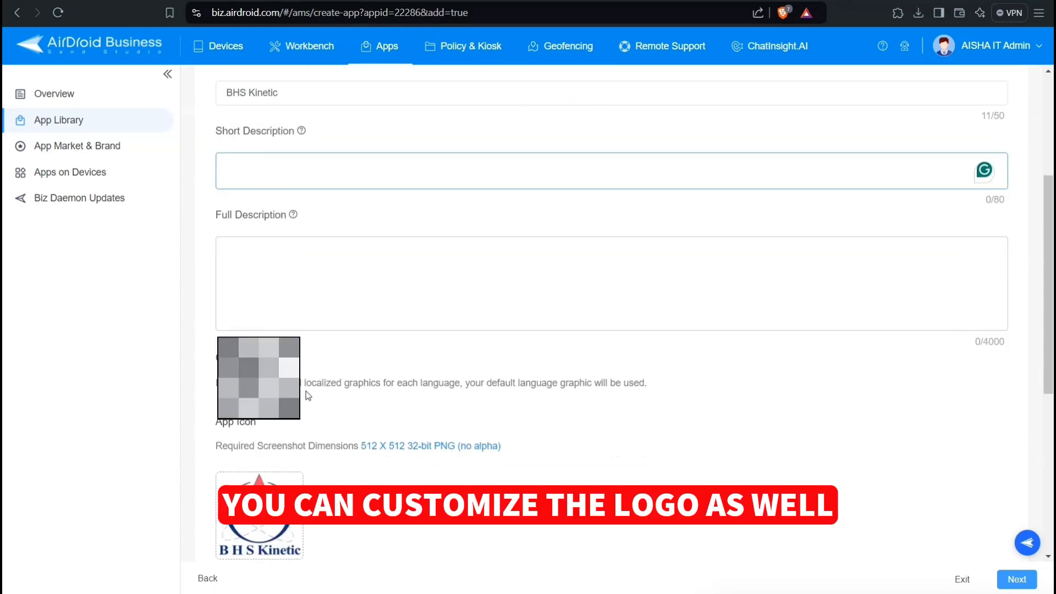
{"action": "scroll", "scroll_direction": "down", "scroll_amount": 3}
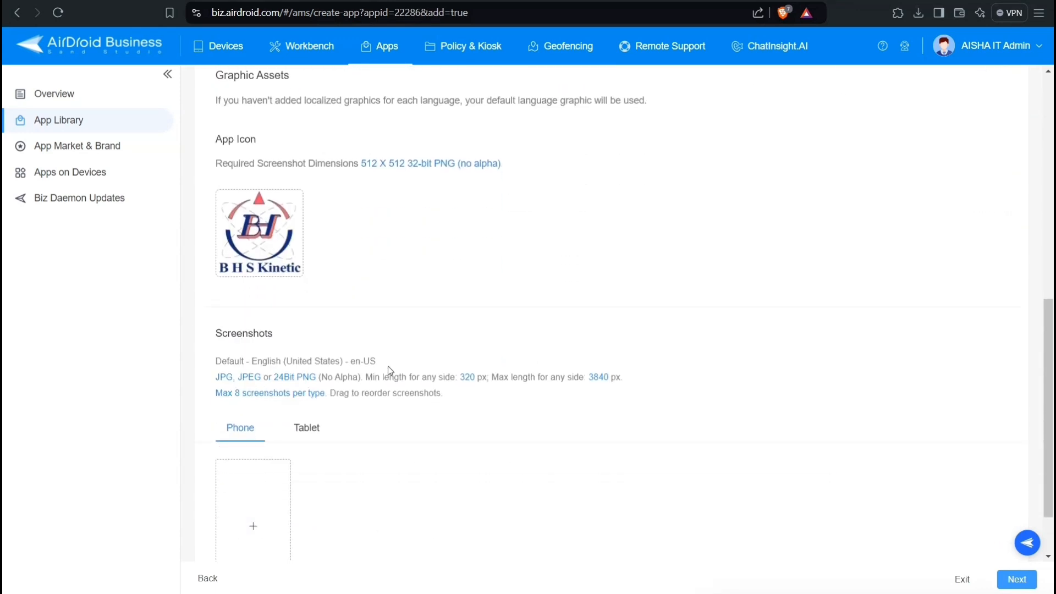
Add one test device, then formally release BHS Kinetic v39.0 to all devices
{"action": "left_click", "coordinate": [1016, 580]}
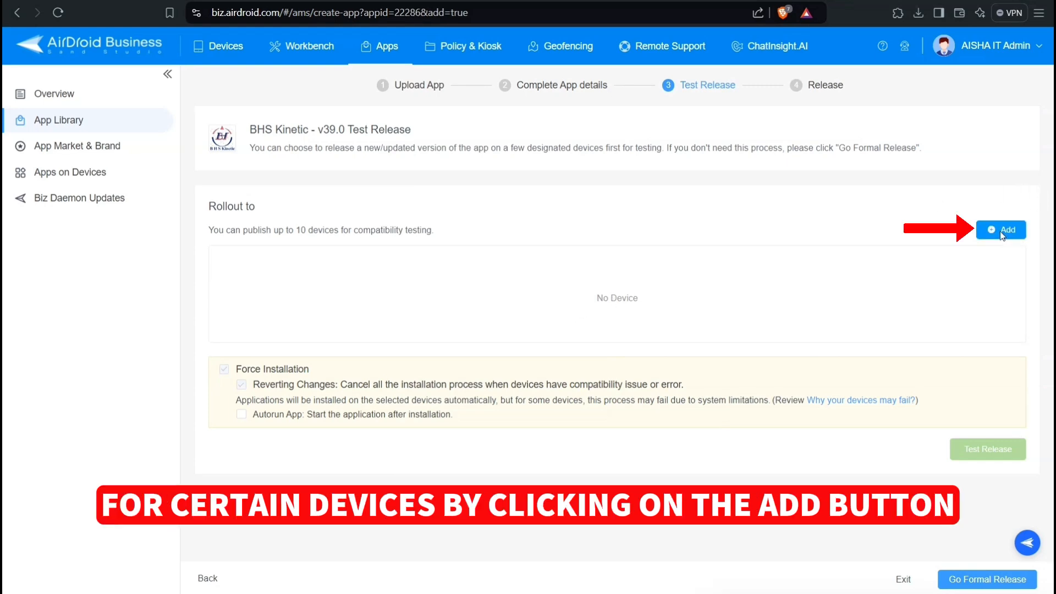
{"action": "left_click", "coordinate": [1000, 229]}
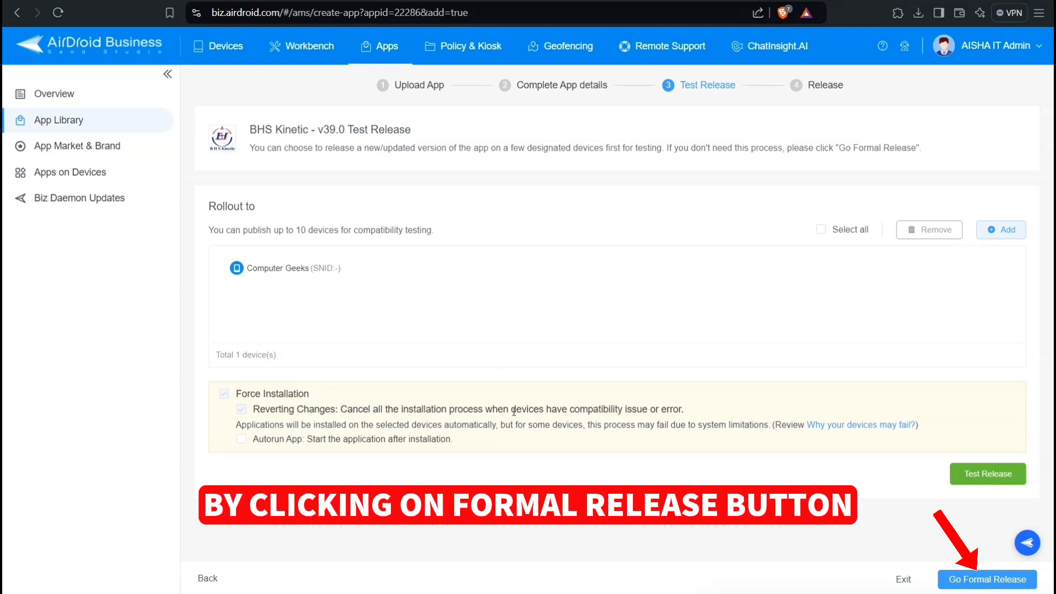
{"action": "left_click", "coordinate": [987, 579]}
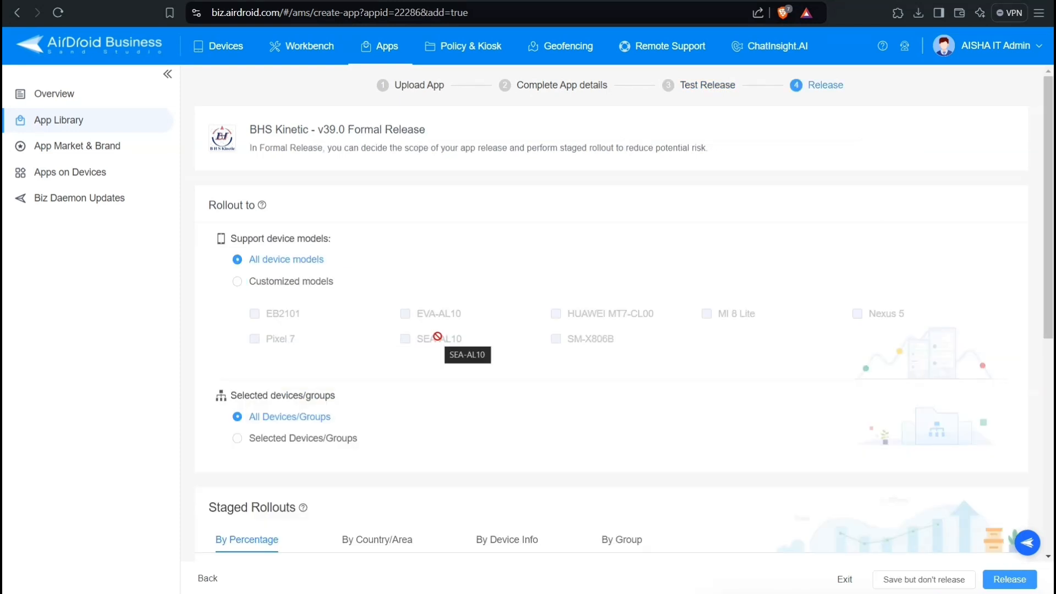
{"action": "scroll", "scroll_direction": "down", "scroll_amount": 3}
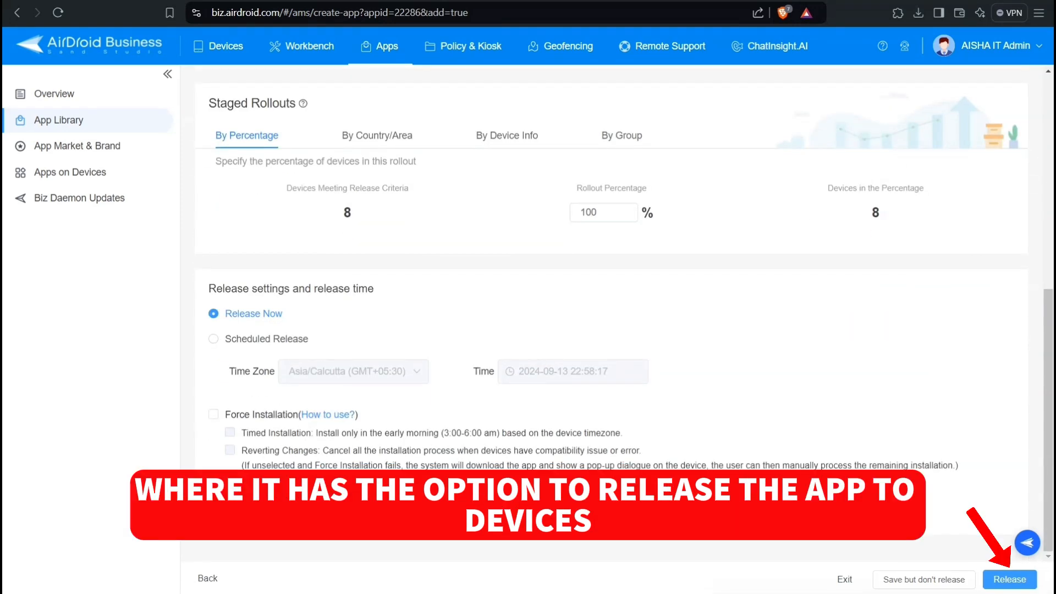
{"action": "left_click", "coordinate": [1009, 579]}
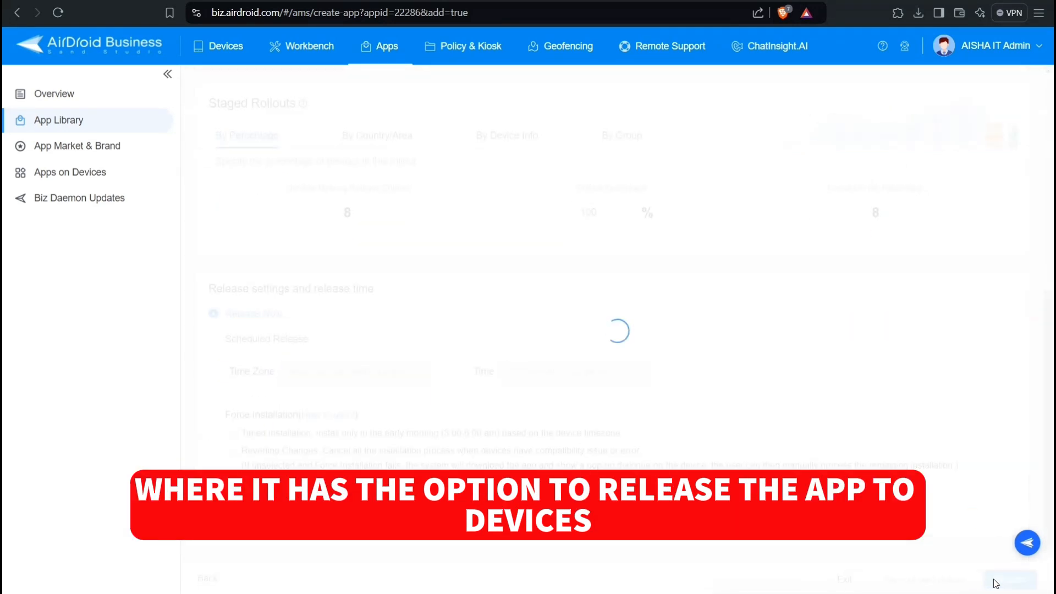
{"action": "left_click", "coordinate": [1009, 579]}
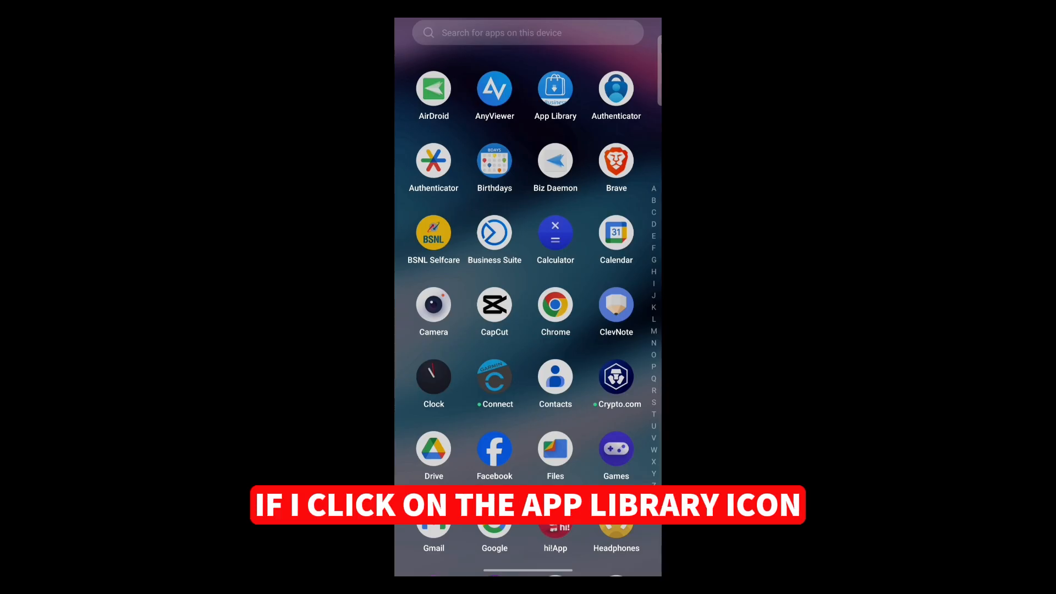
Launch App Library from the phone's app drawer
{"action": "left_click", "coordinate": [555, 88]}
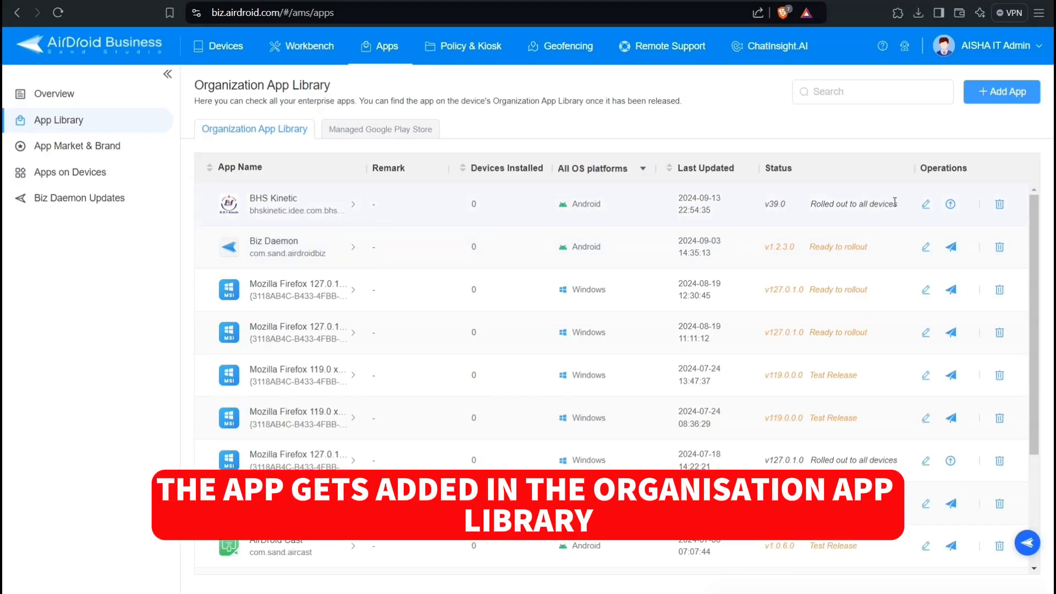
Browse Policy & Kiosk configs and open the Kiosk 'keep screen on certain app' config
{"action": "left_click", "coordinate": [464, 46]}
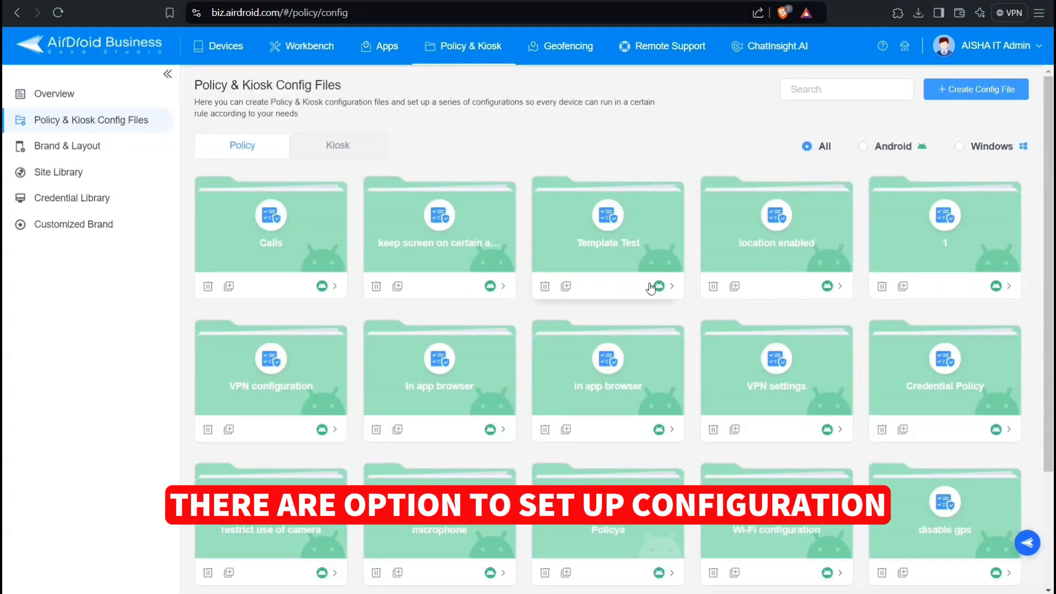
{"action": "mouse_move", "coordinate": [378, 373]}
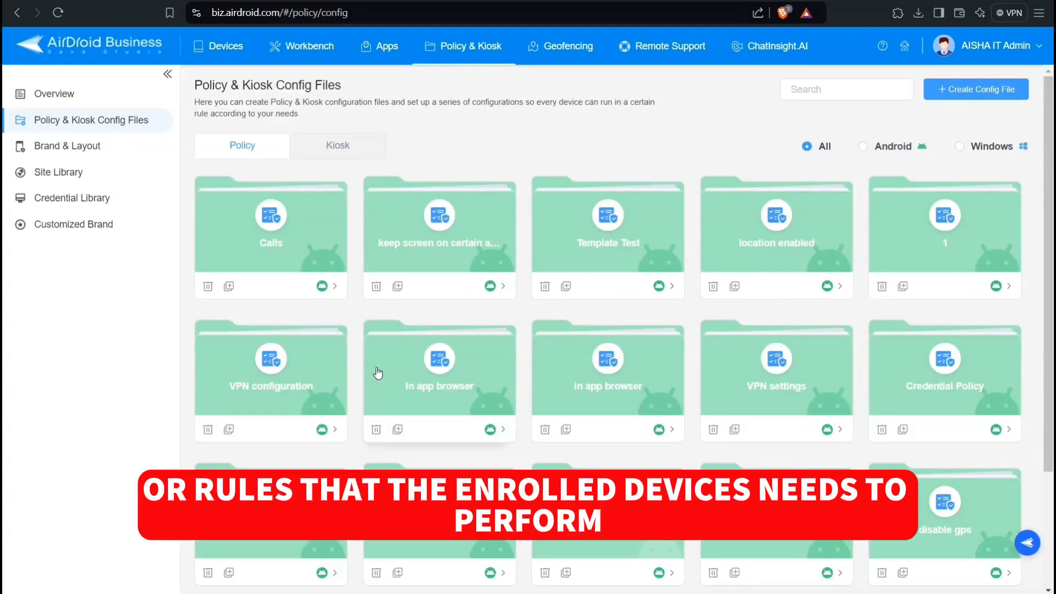
{"action": "mouse_move", "coordinate": [426, 237]}
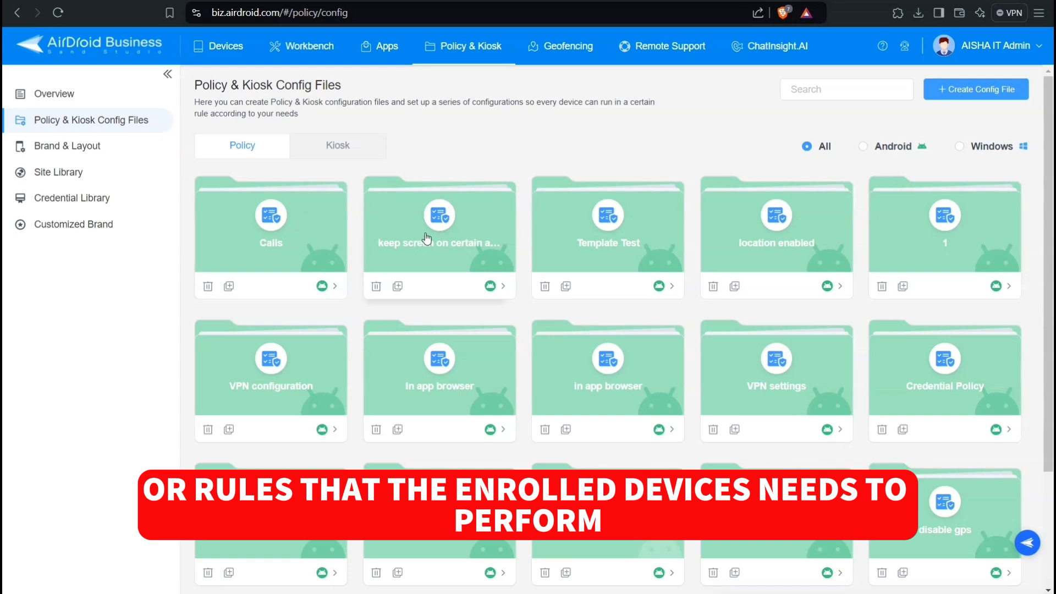
{"action": "scroll", "scroll_direction": "down", "scroll_amount": 3}
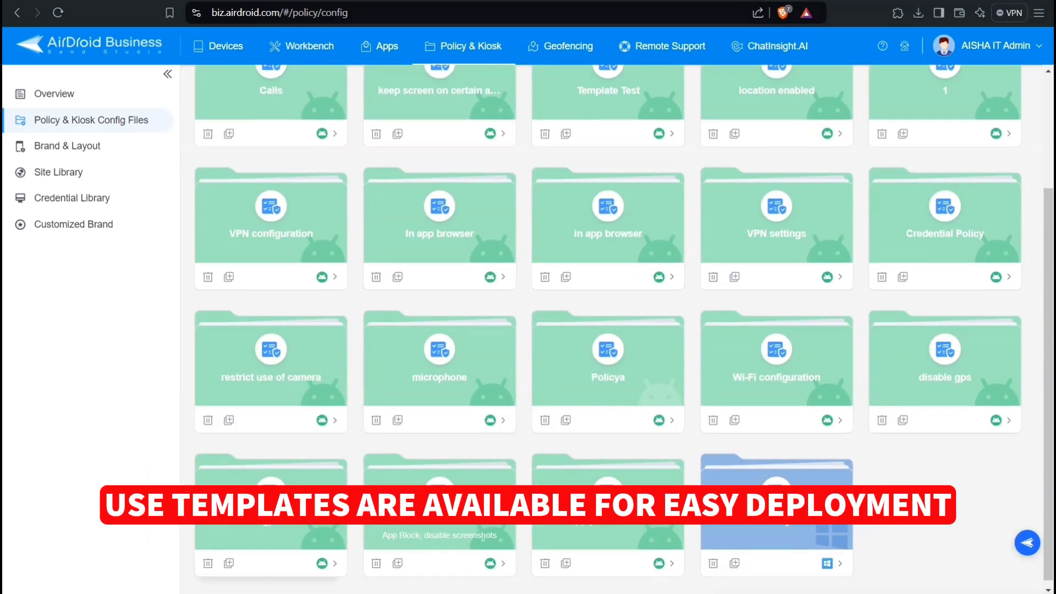
{"action": "left_click", "coordinate": [337, 146]}
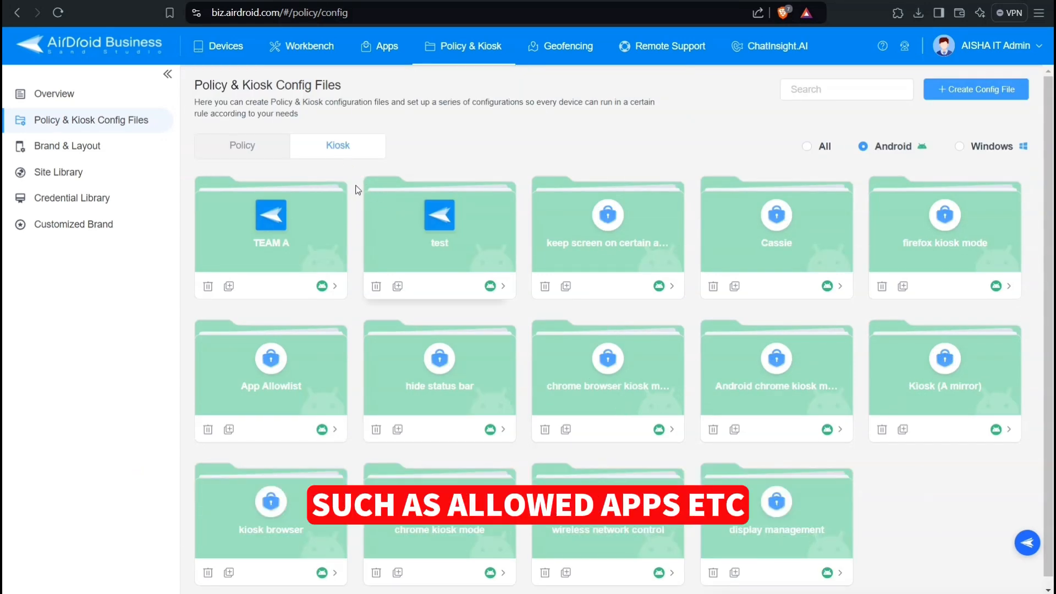
{"action": "left_click", "coordinate": [607, 223]}
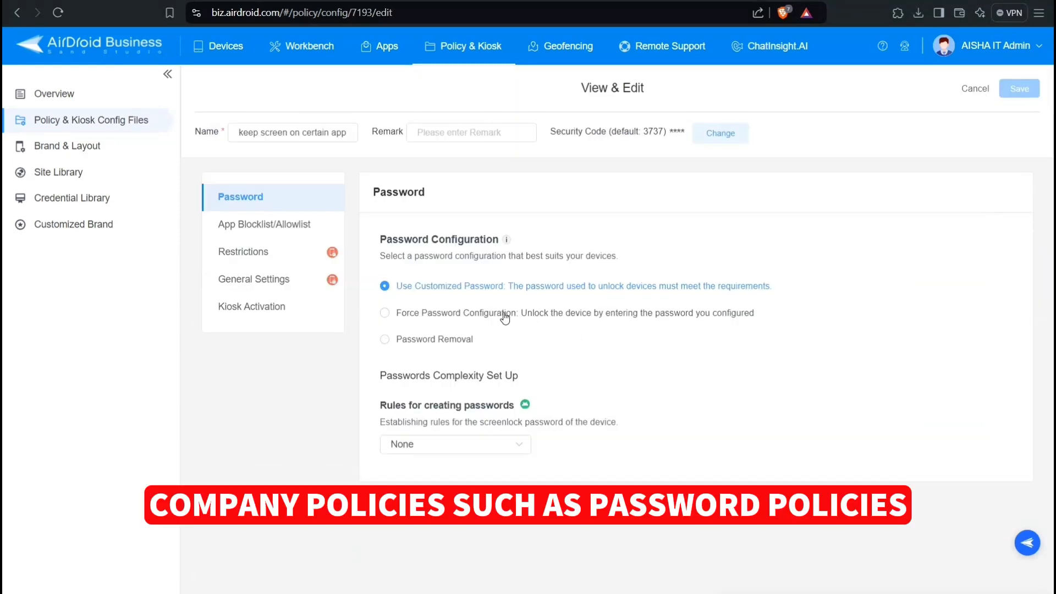
Check the config's App Blocklist/Allowlist and Restrictions toggles, then go to Brand & Layout
{"action": "left_click", "coordinate": [264, 224]}
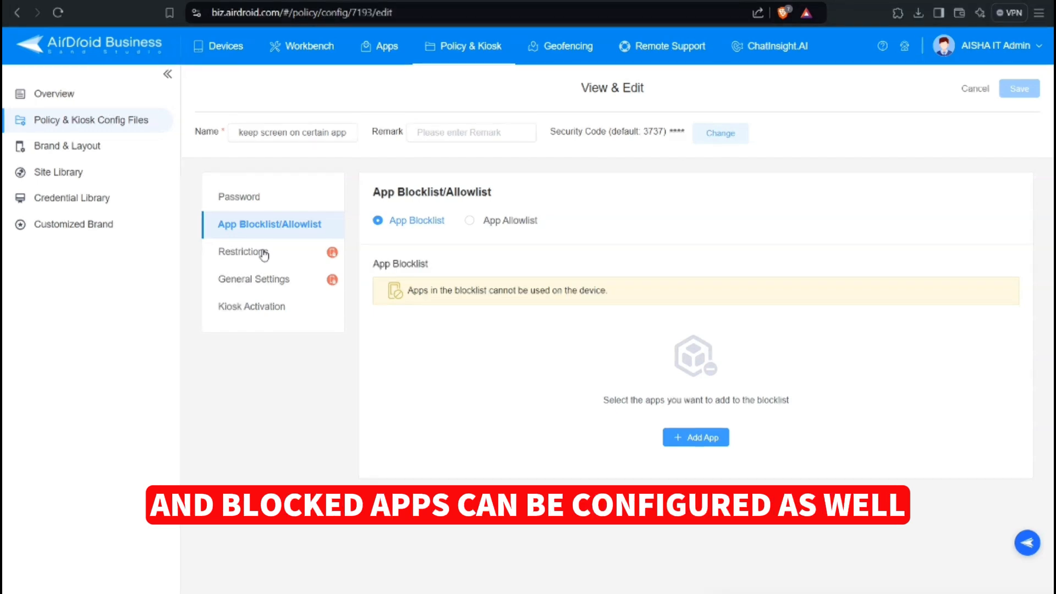
{"action": "left_click", "coordinate": [243, 251]}
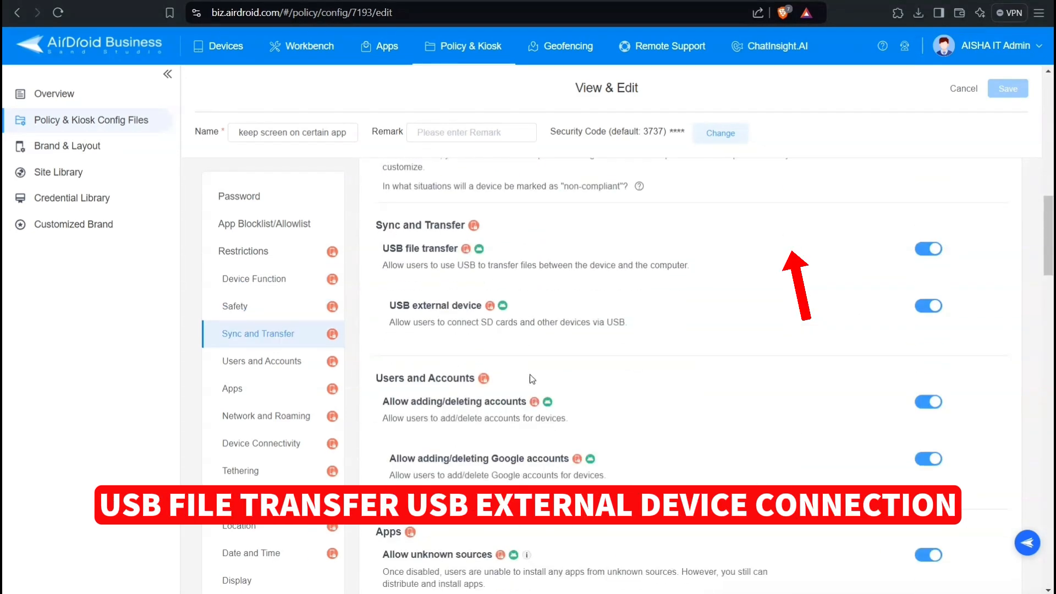
{"action": "scroll", "scroll_direction": "down", "scroll_amount": 3}
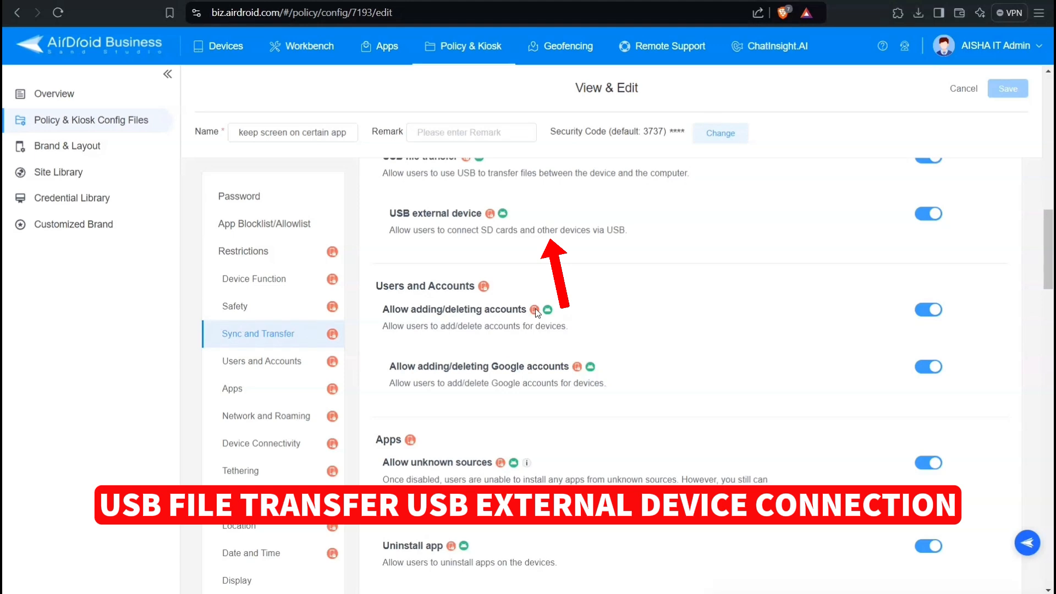
{"action": "scroll", "scroll_direction": "down", "scroll_amount": 3}
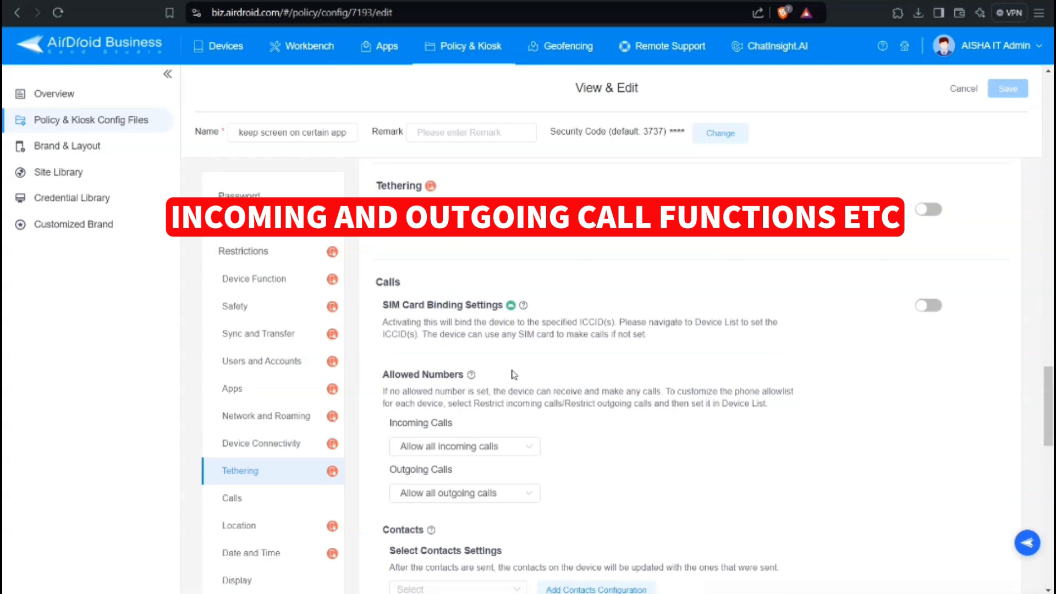
{"action": "left_click", "coordinate": [66, 145]}
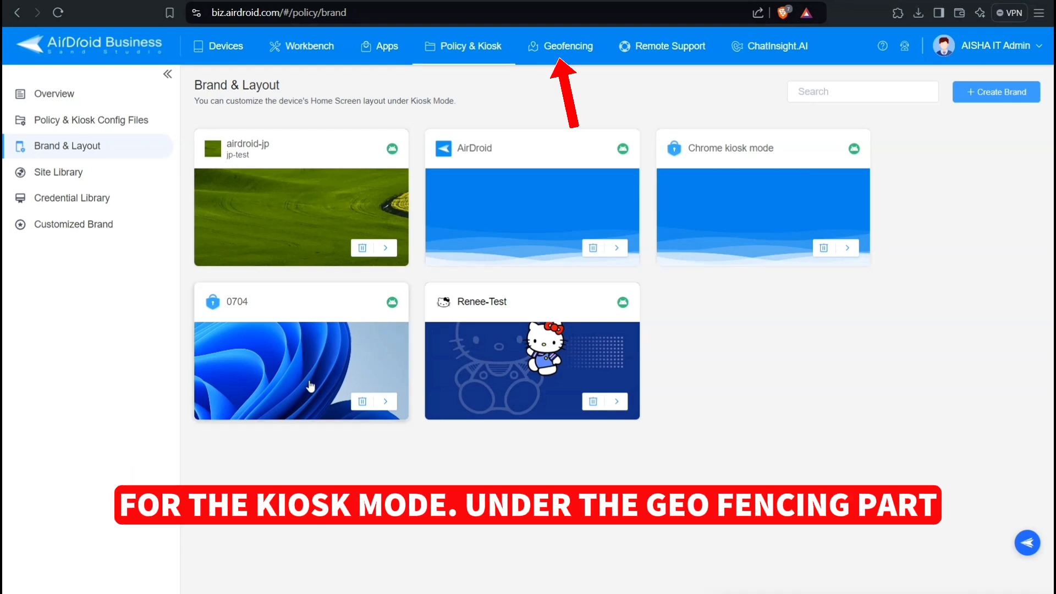
View Geofence and Path Tracking tabs, then list Computer Geeks' installed apps from the map
{"action": "left_click", "coordinate": [561, 45]}
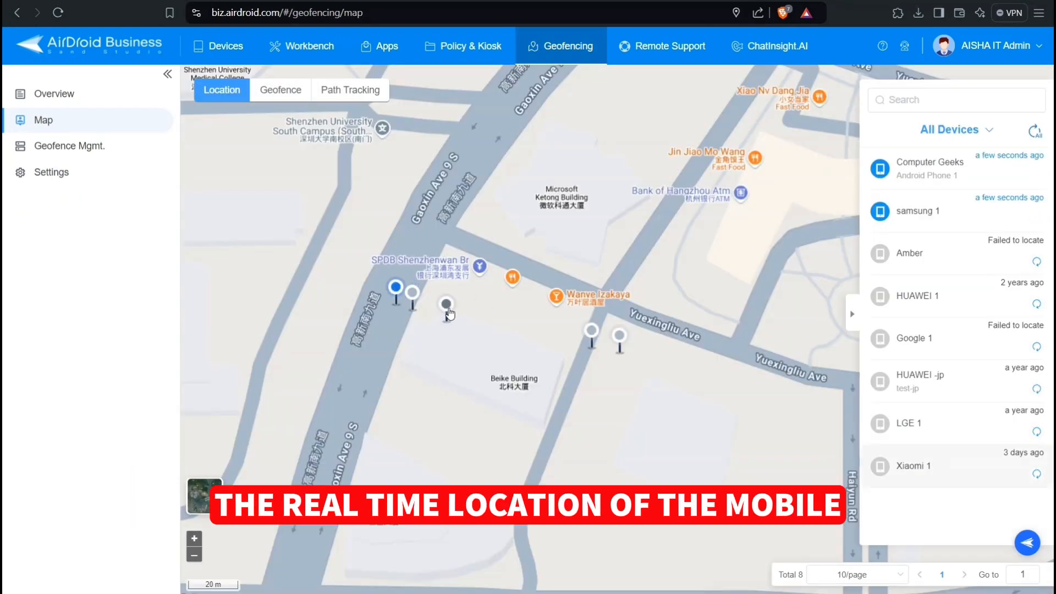
{"action": "left_click", "coordinate": [280, 90]}
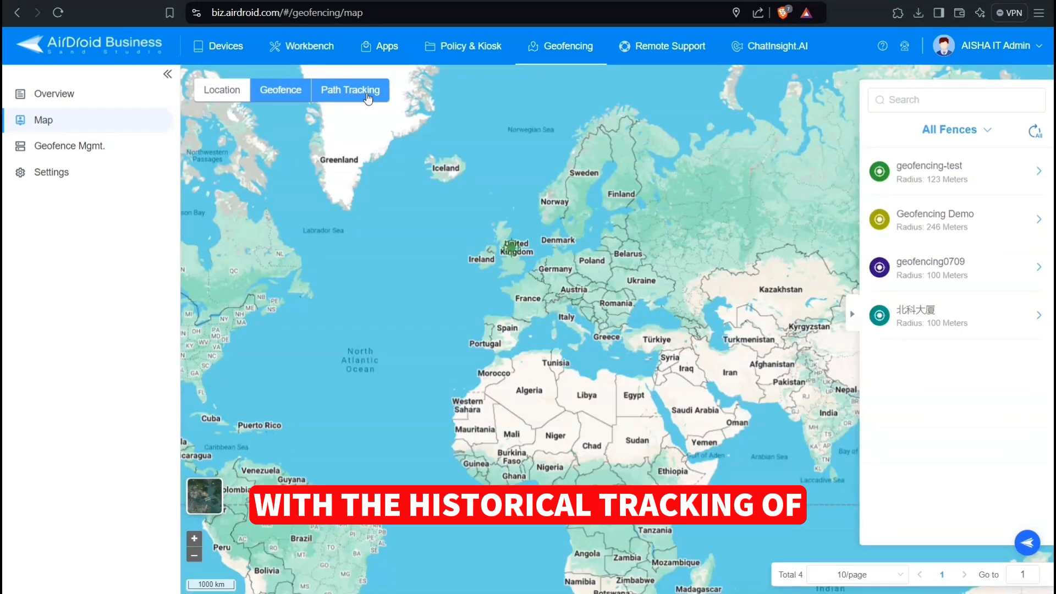
{"action": "left_click", "coordinate": [350, 90]}
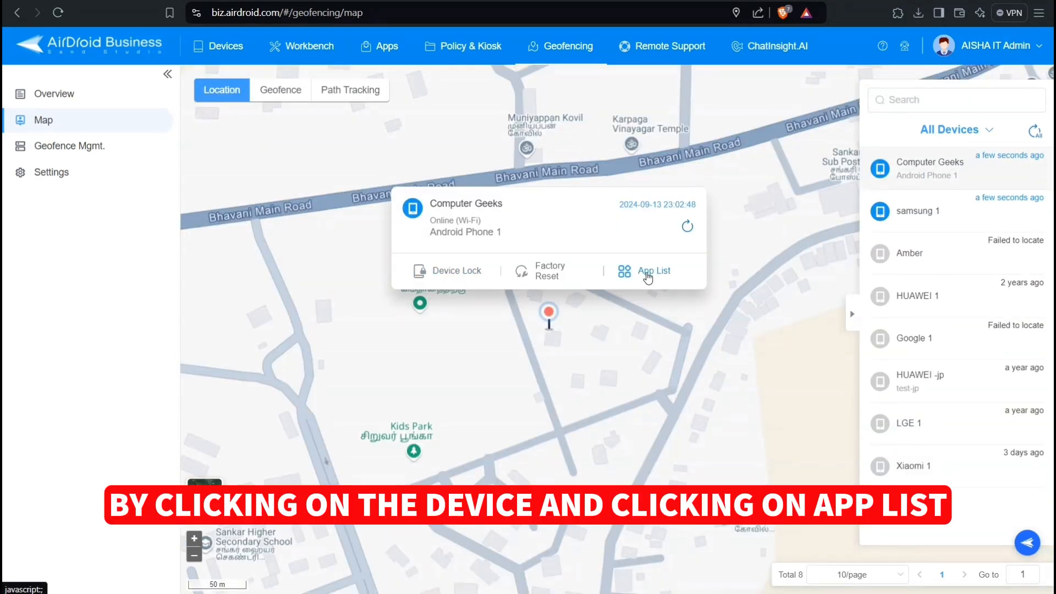
{"action": "left_click", "coordinate": [653, 270]}
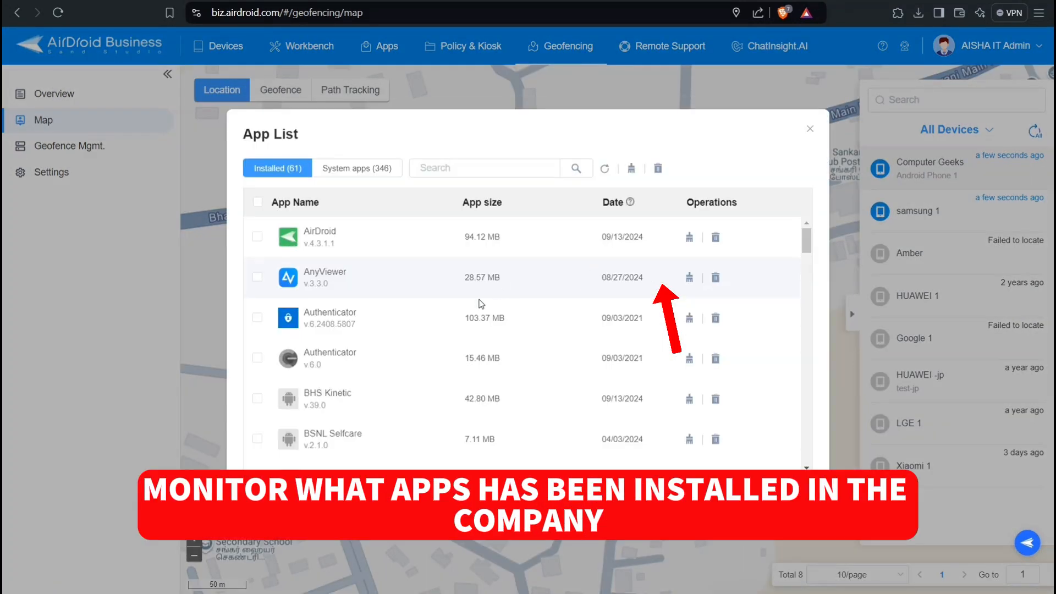
{"action": "scroll", "scroll_direction": "down", "scroll_amount": 3}
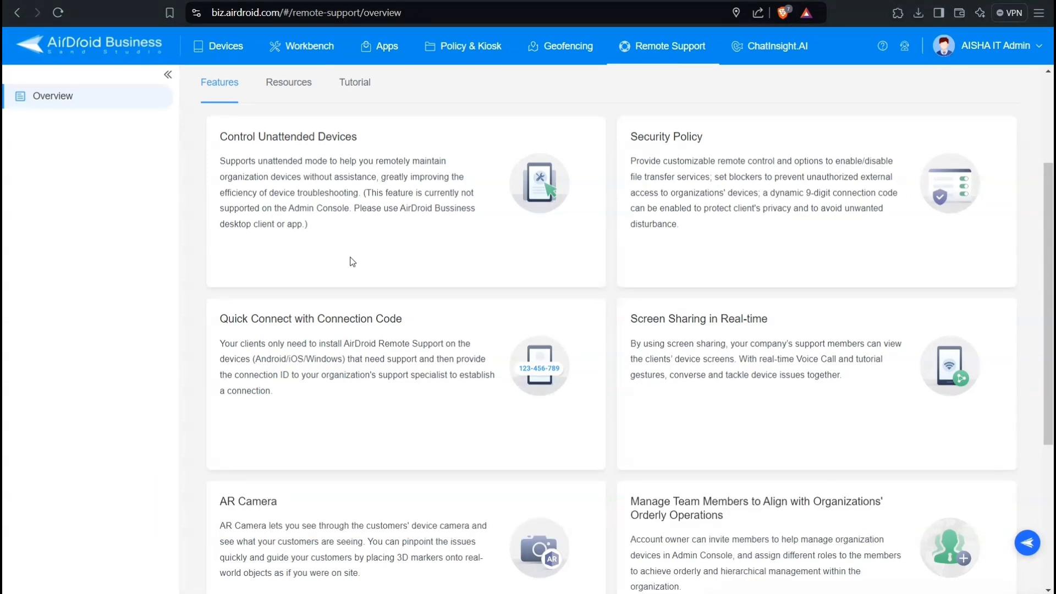
Scroll through the Remote Support feature cards, then return to the Devices list
{"action": "scroll", "scroll_direction": "down", "scroll_amount": 3}
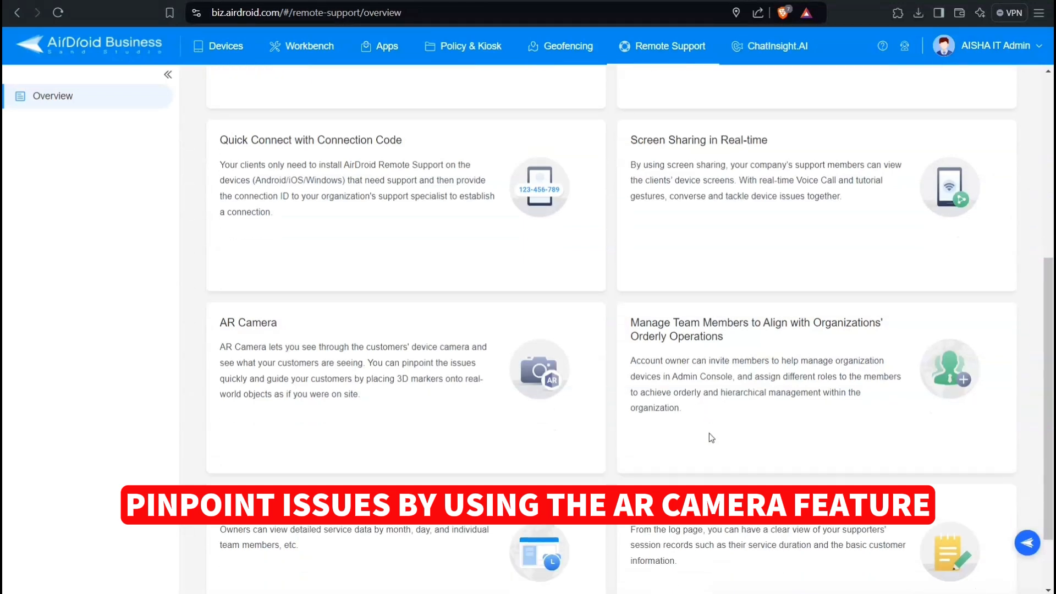
{"action": "scroll", "scroll_direction": "down", "scroll_amount": 3}
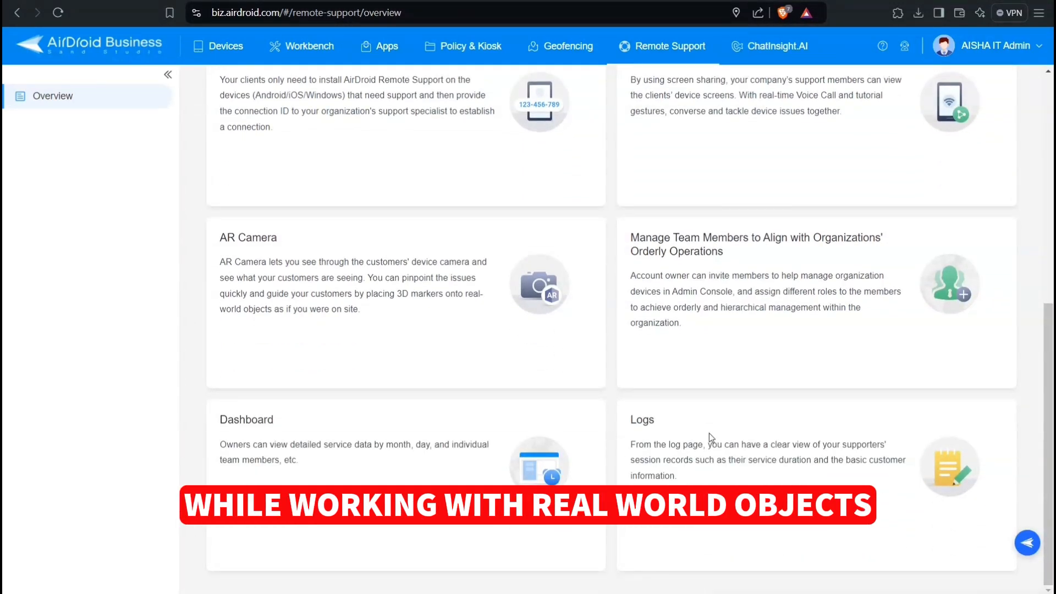
{"action": "left_click", "coordinate": [226, 46]}
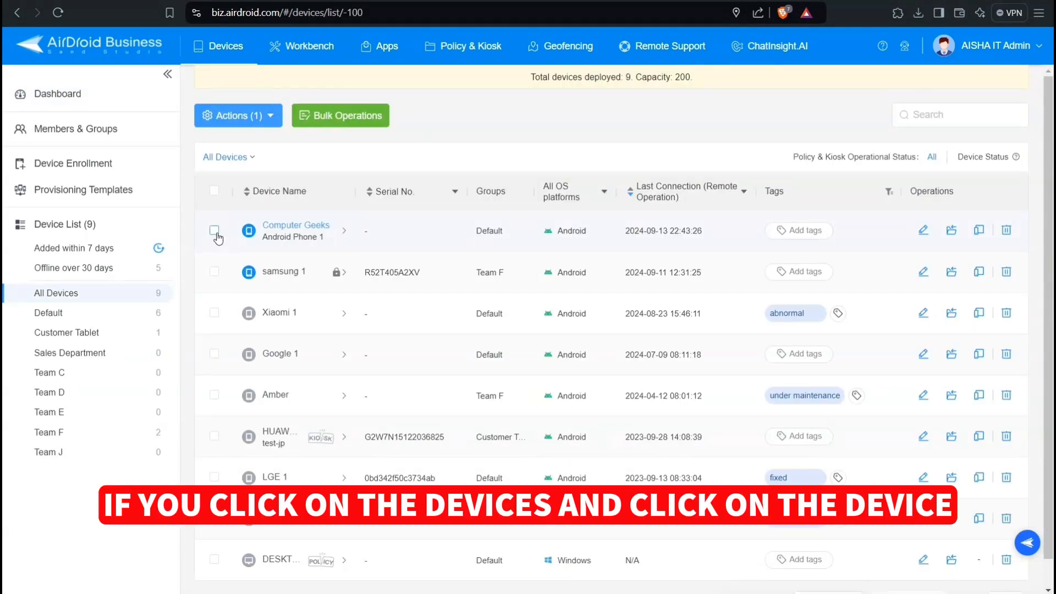
Unenroll the Computer Geeks phone with password confirmation, then go to the Apps library
{"action": "left_click", "coordinate": [237, 115]}
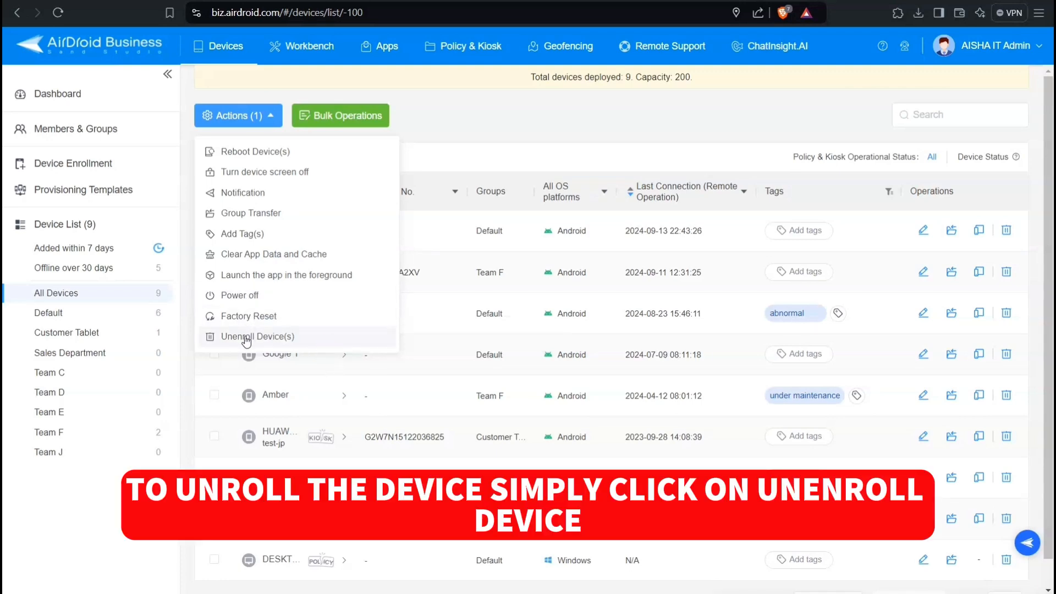
{"action": "left_click", "coordinate": [259, 336]}
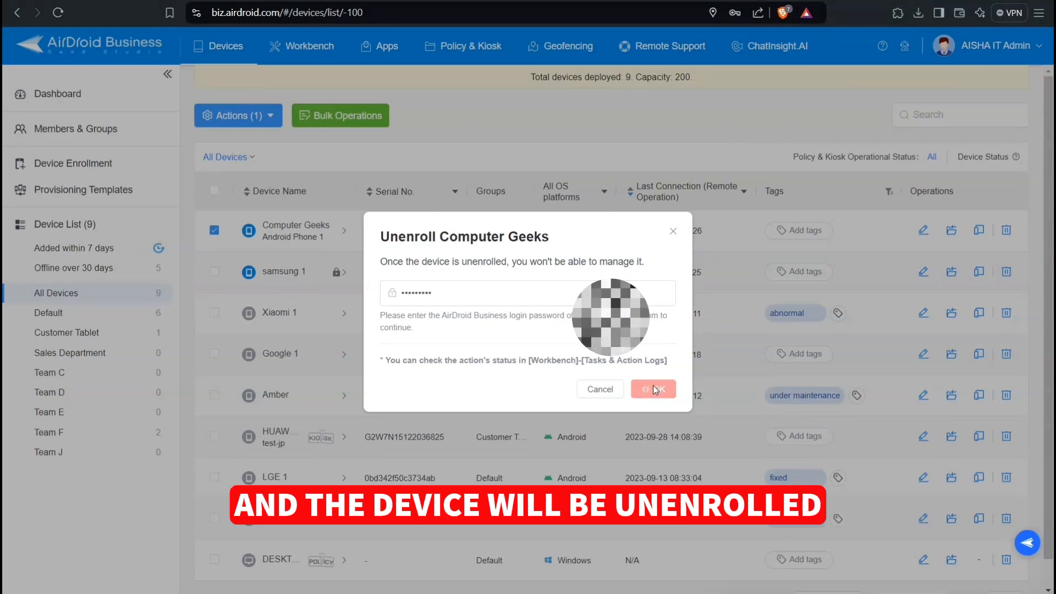
{"action": "left_click", "coordinate": [653, 390]}
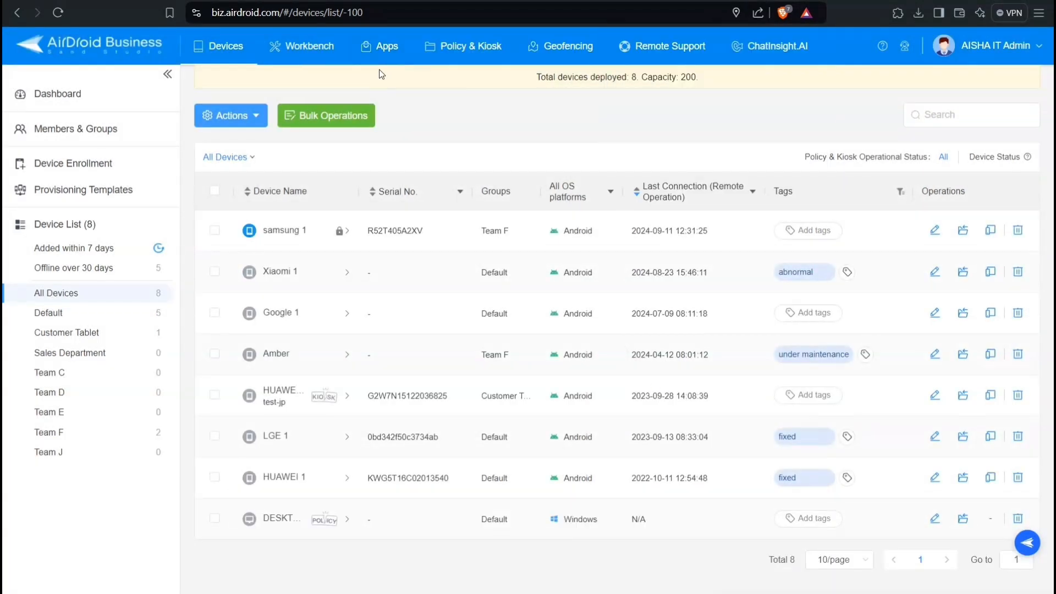
{"action": "left_click", "coordinate": [379, 45]}
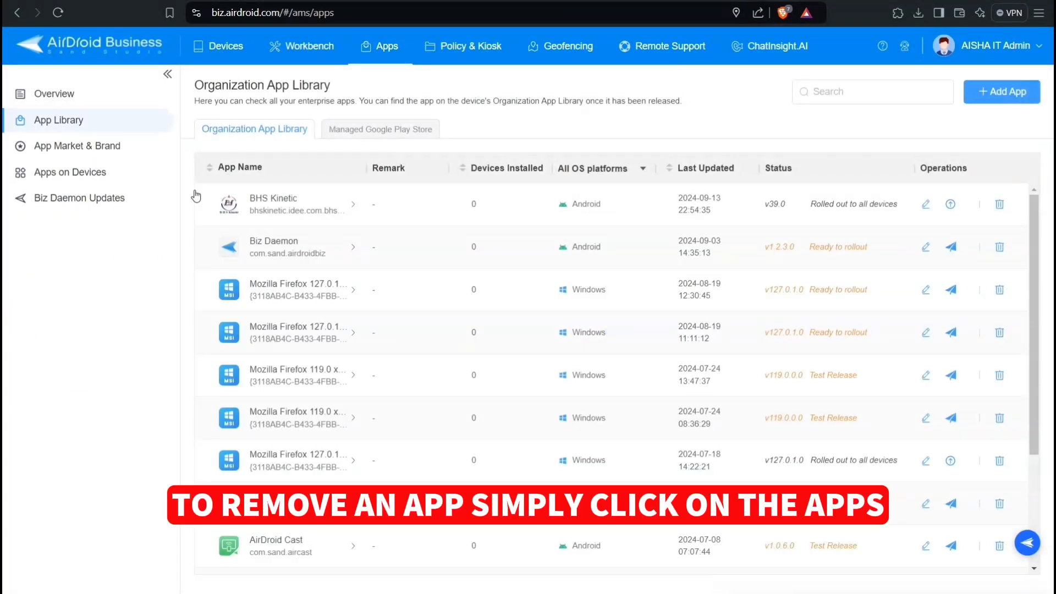